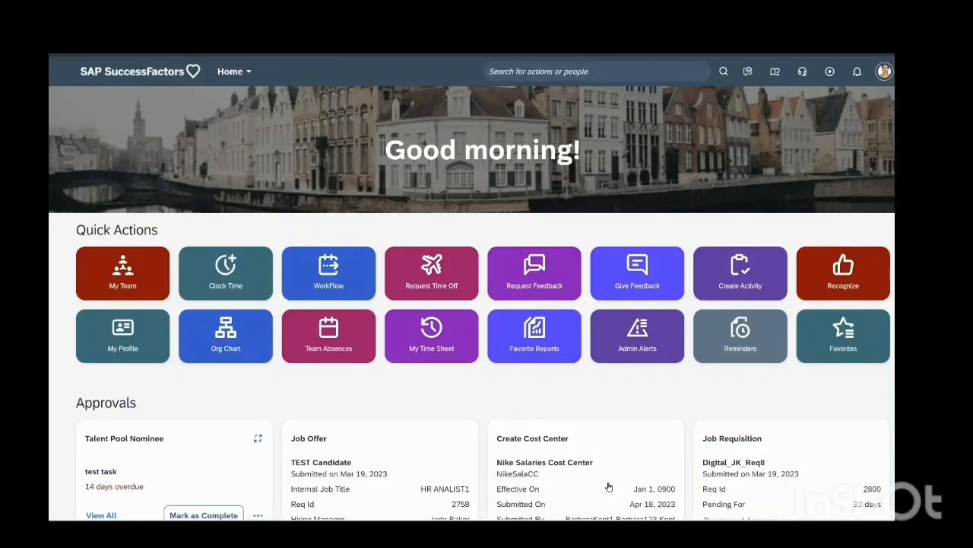
mouse_move(305, 160)
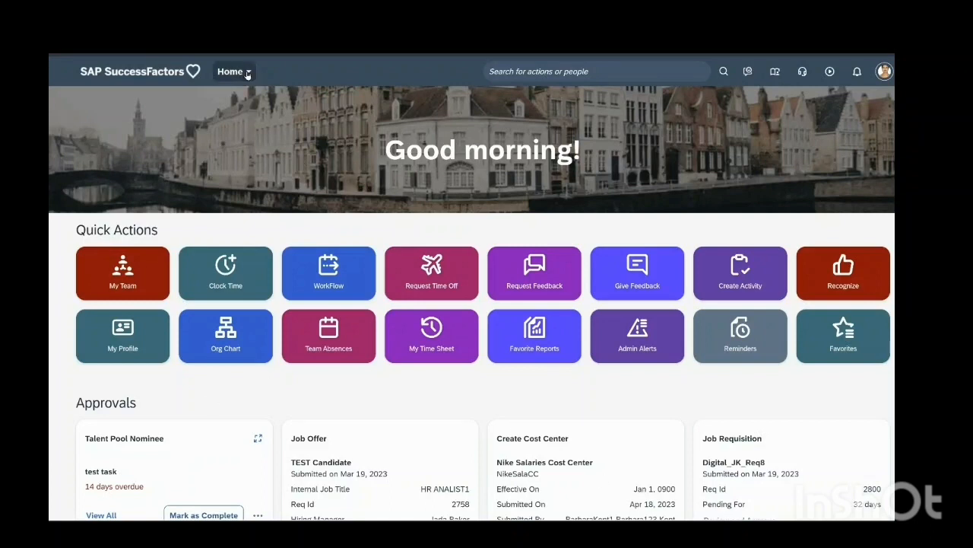
Search people for 'sumit' and open the technical lead's employee file.
click(233, 71)
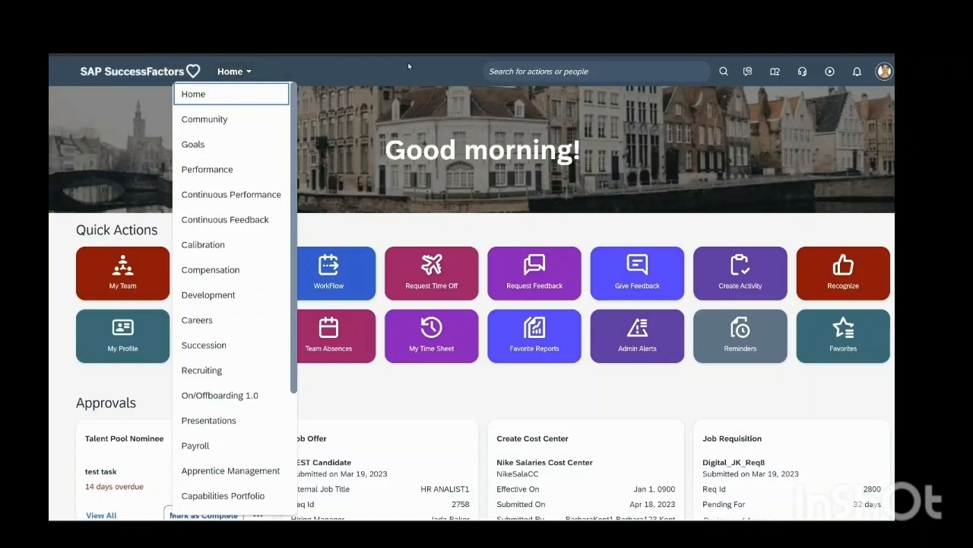
click(597, 71)
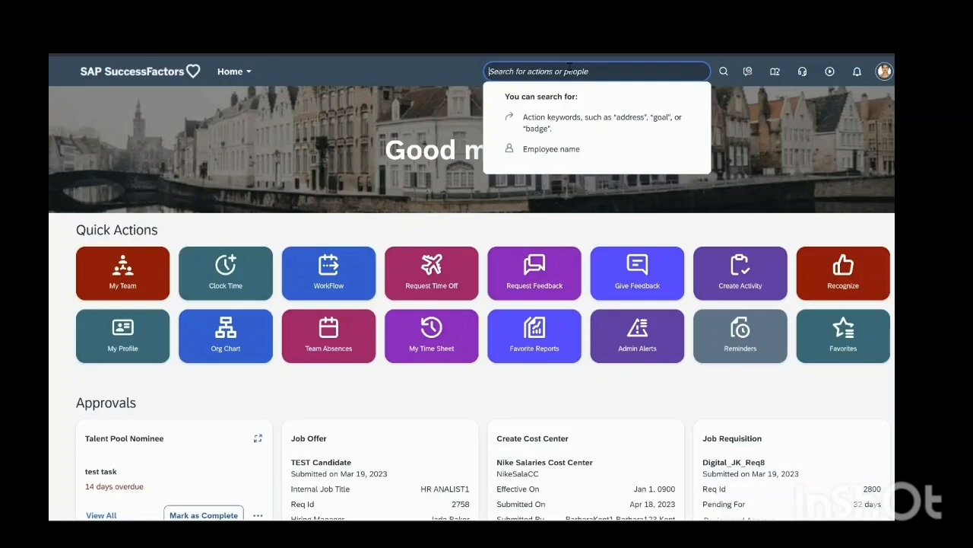
text(sumit)
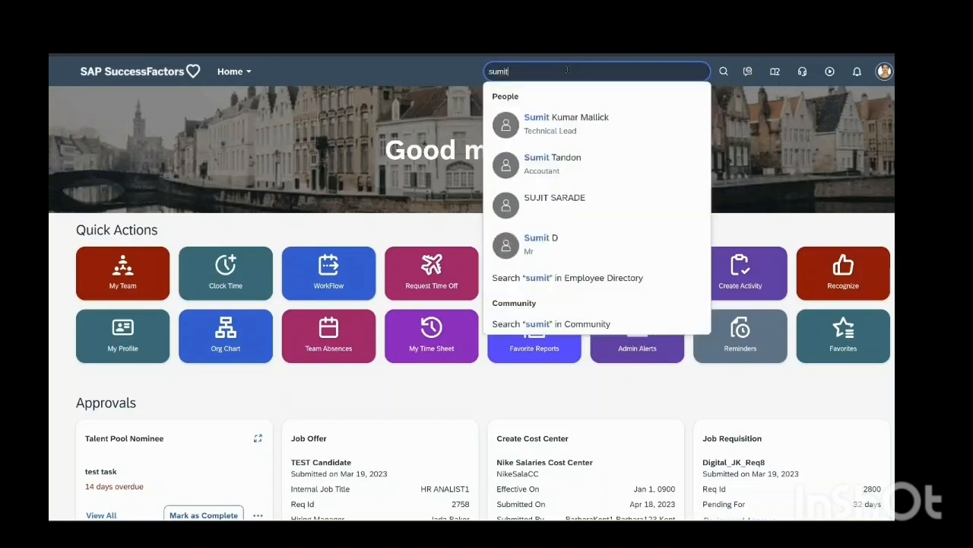
click(567, 122)
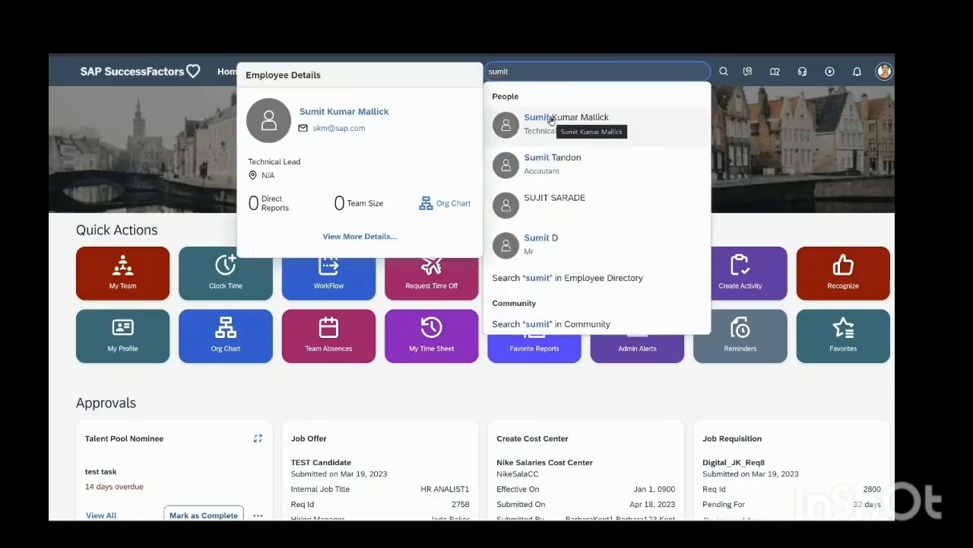
click(567, 116)
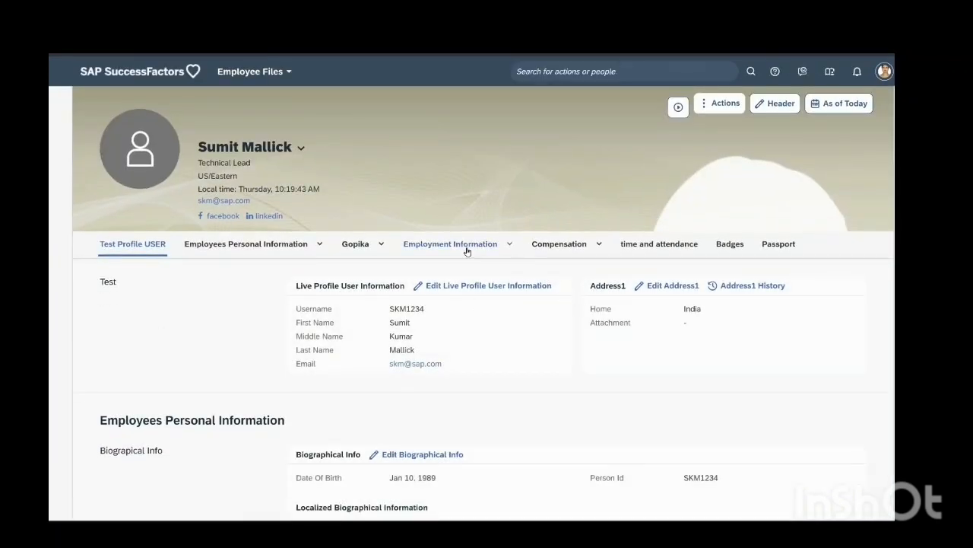
Jump to the employee's Job Information section and scroll through its fields.
click(451, 243)
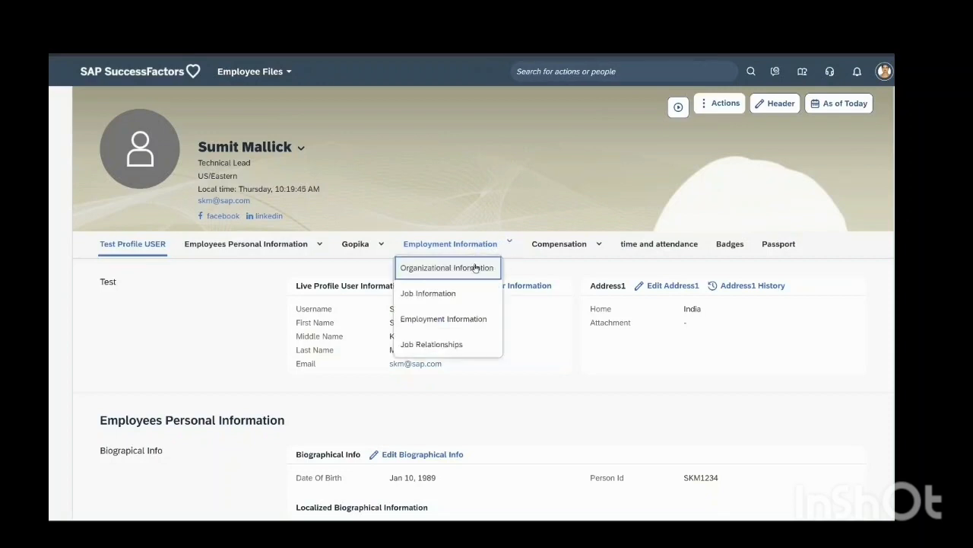
click(428, 293)
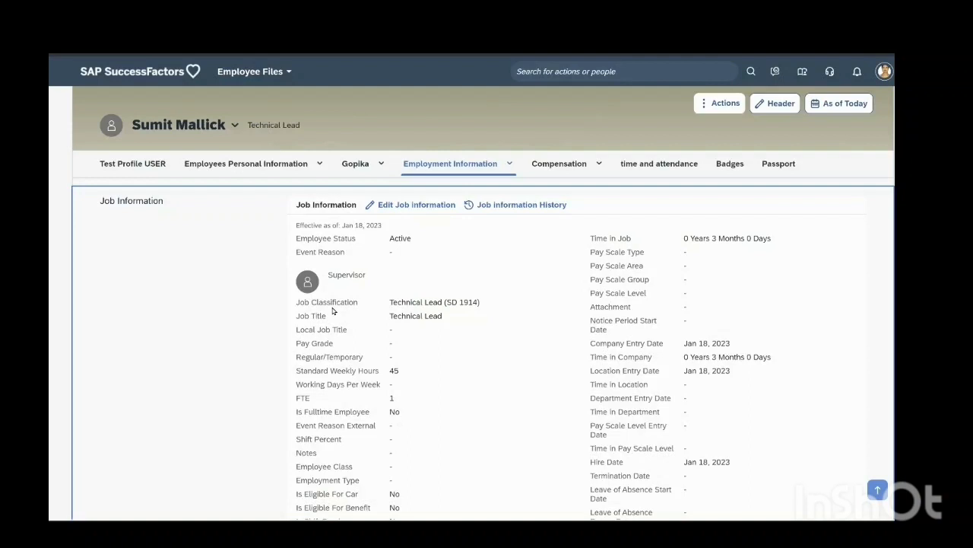
mouse_move(333, 369)
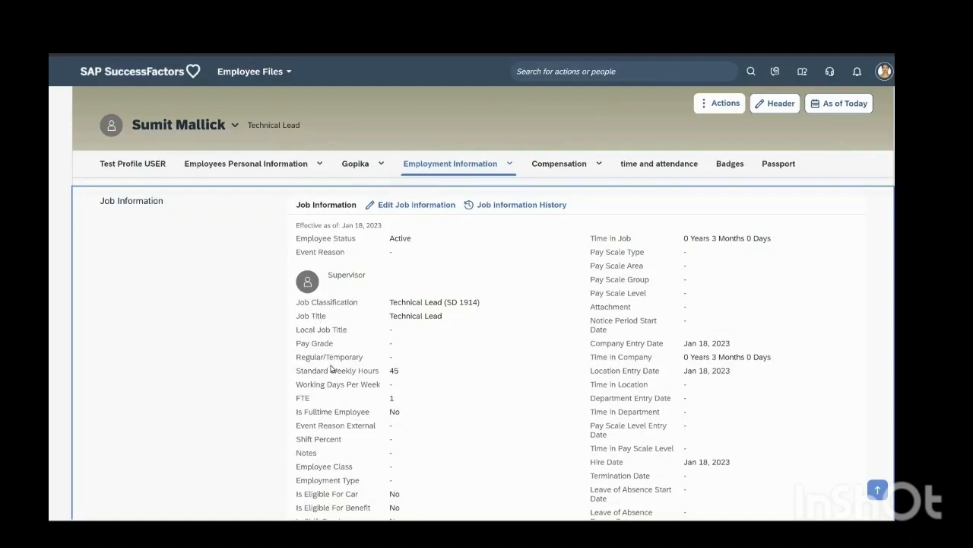
mouse_move(736, 423)
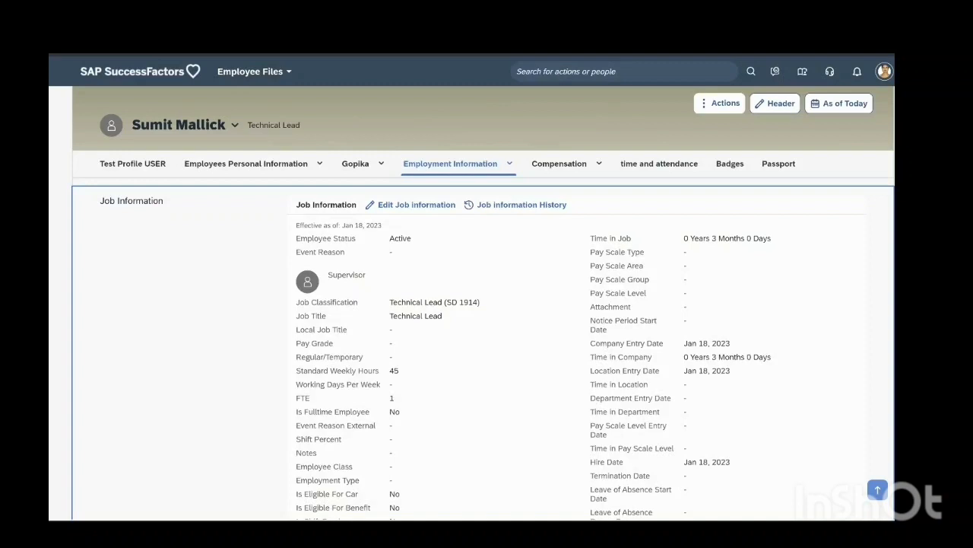
scroll(down, 3)
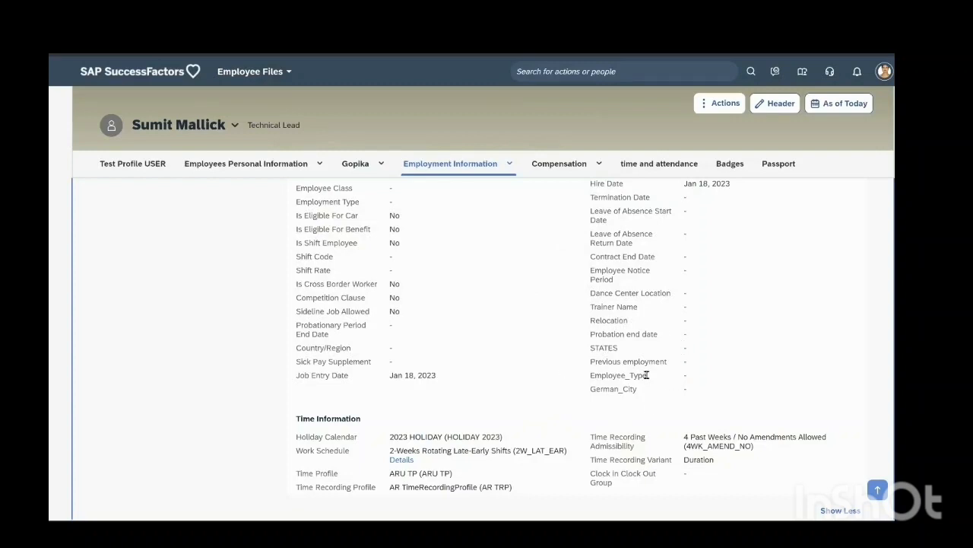
mouse_move(600, 316)
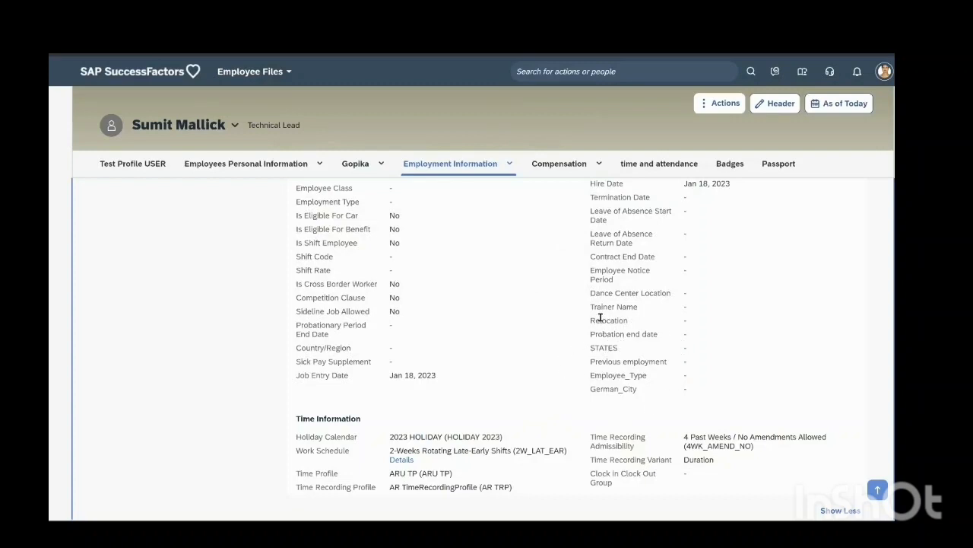
mouse_move(588, 356)
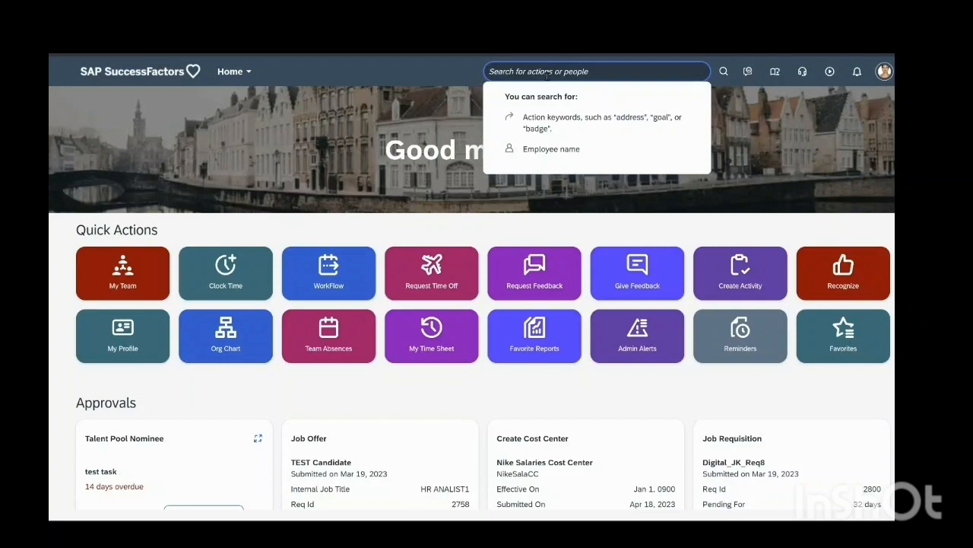
Search for 'manage business' to reach Manage Business Configuration.
text(manage b)
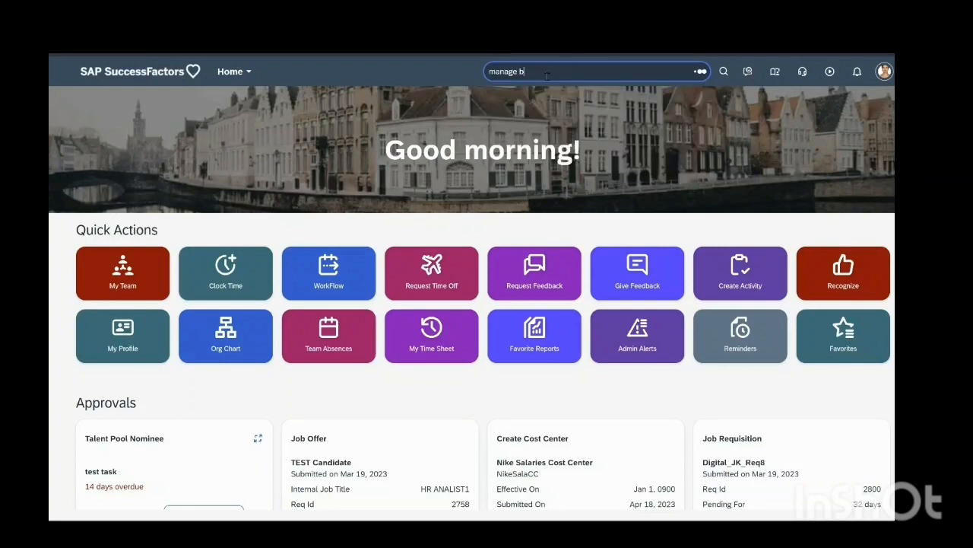
text(us)
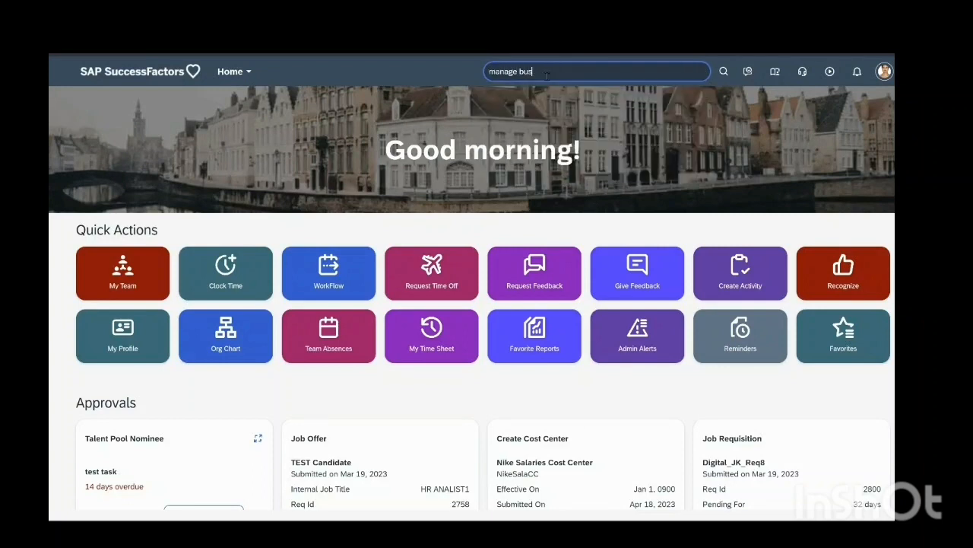
text(iness)
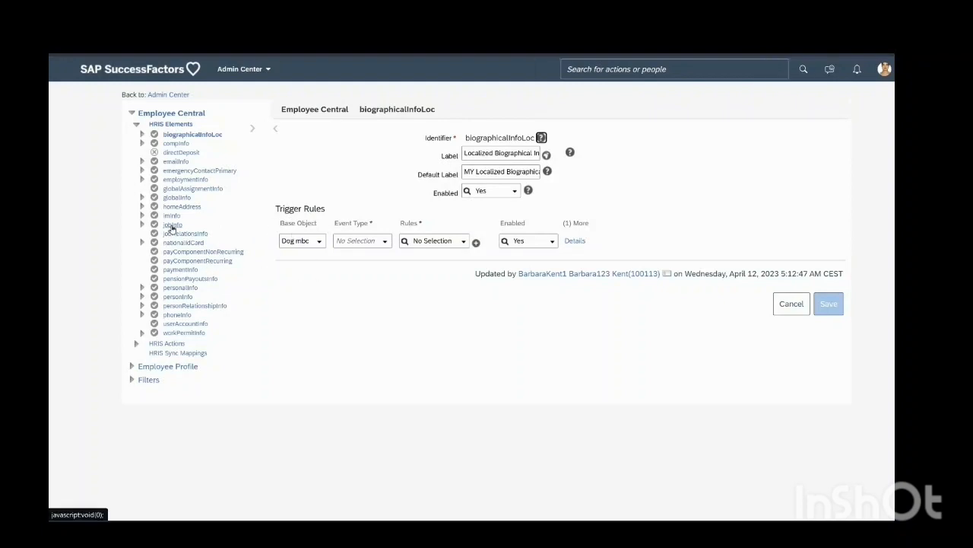
Open the jobInfo HRIS element and scroll its field list to the blank bottom row.
click(172, 223)
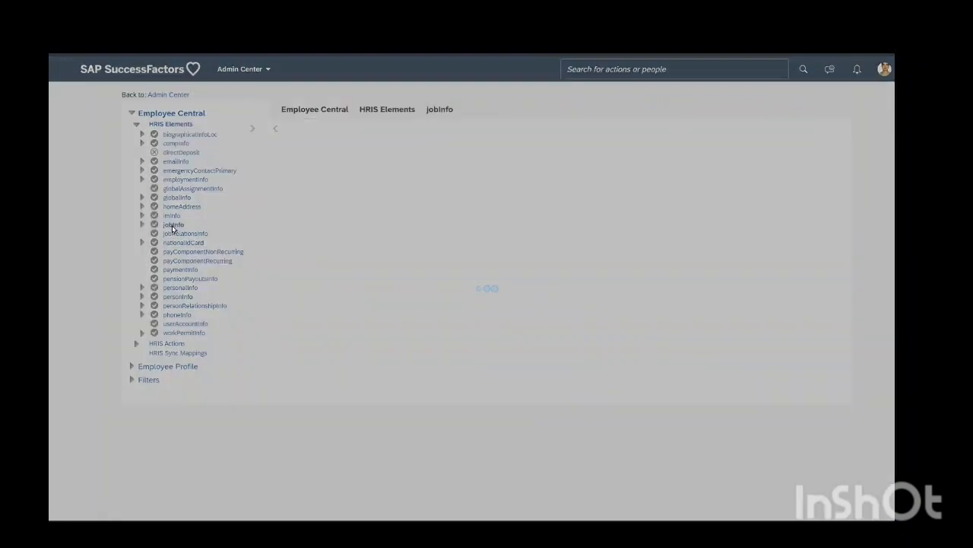
click(173, 224)
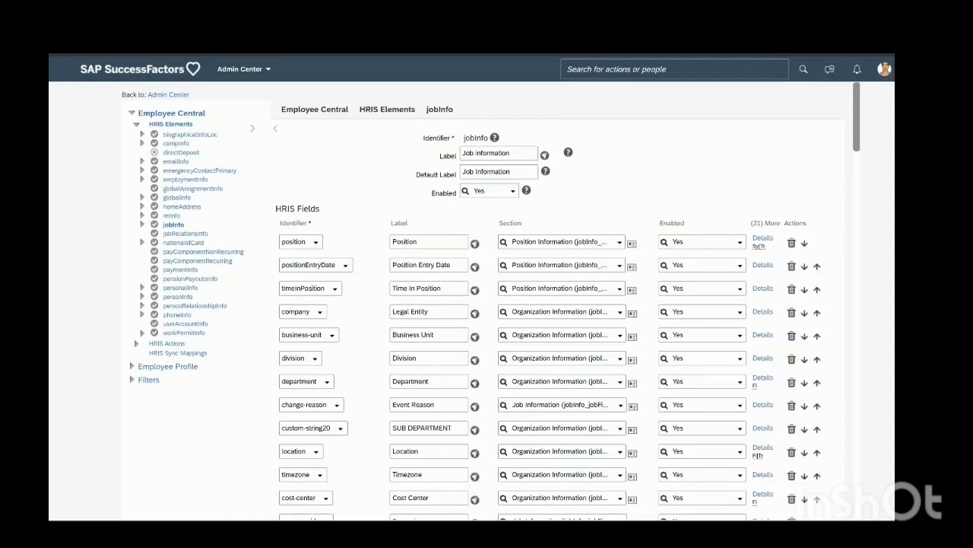
scroll(down, 3)
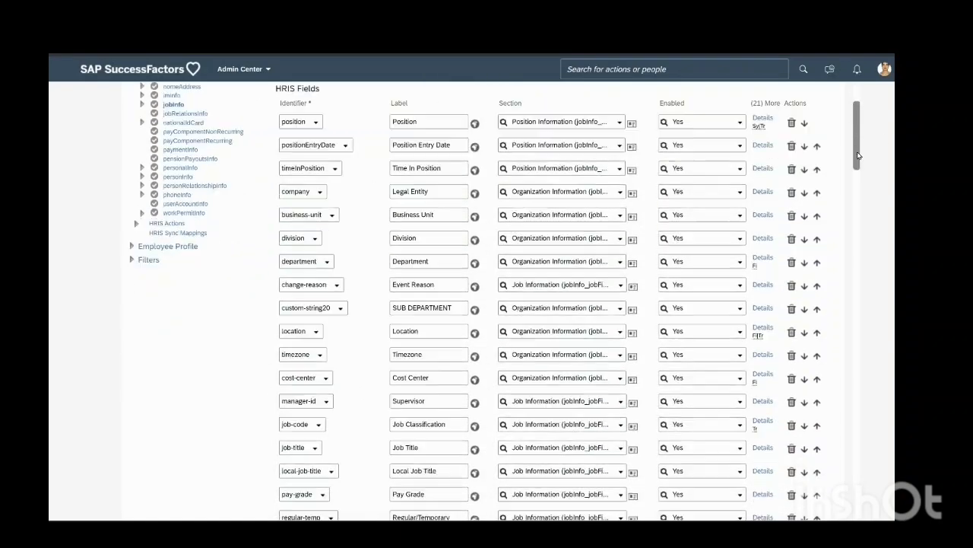
scroll(down, 3)
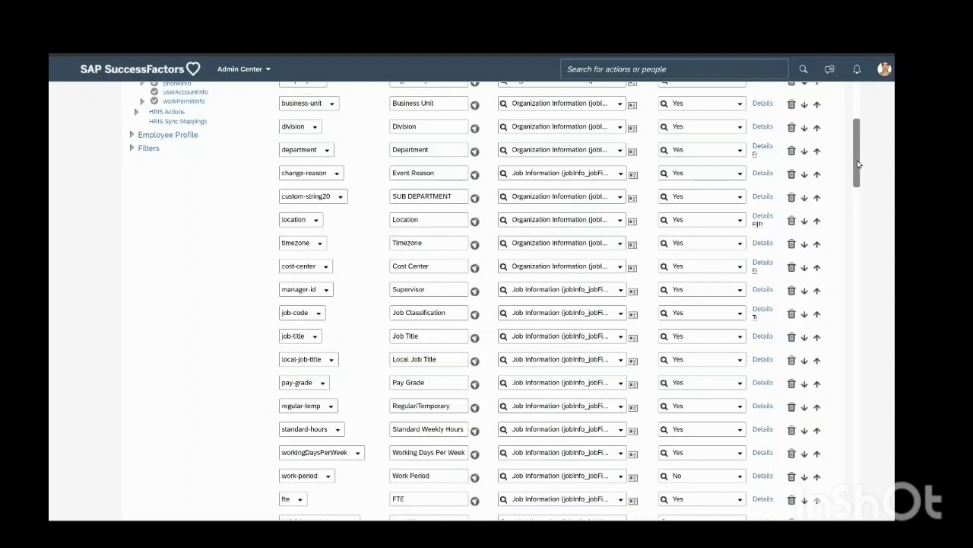
scroll(down, 3)
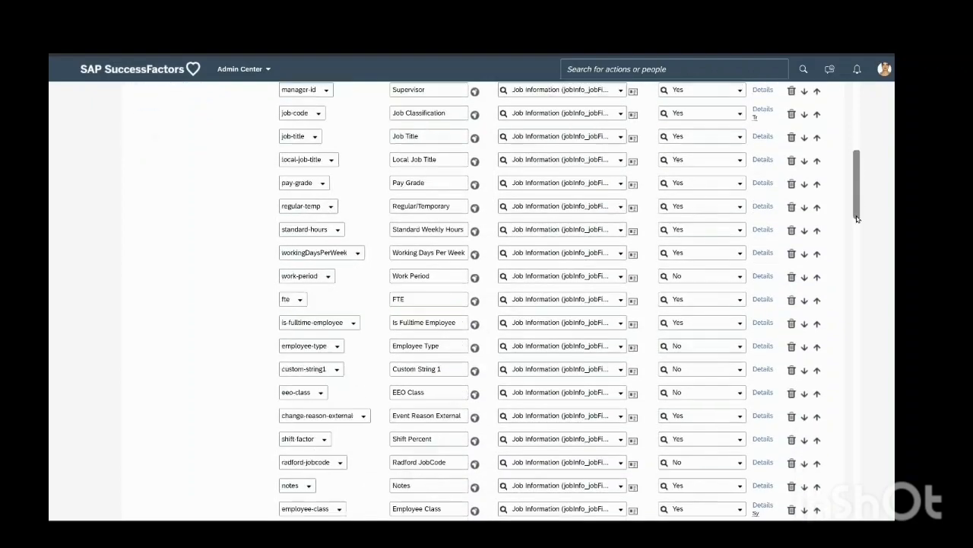
scroll(down, 3)
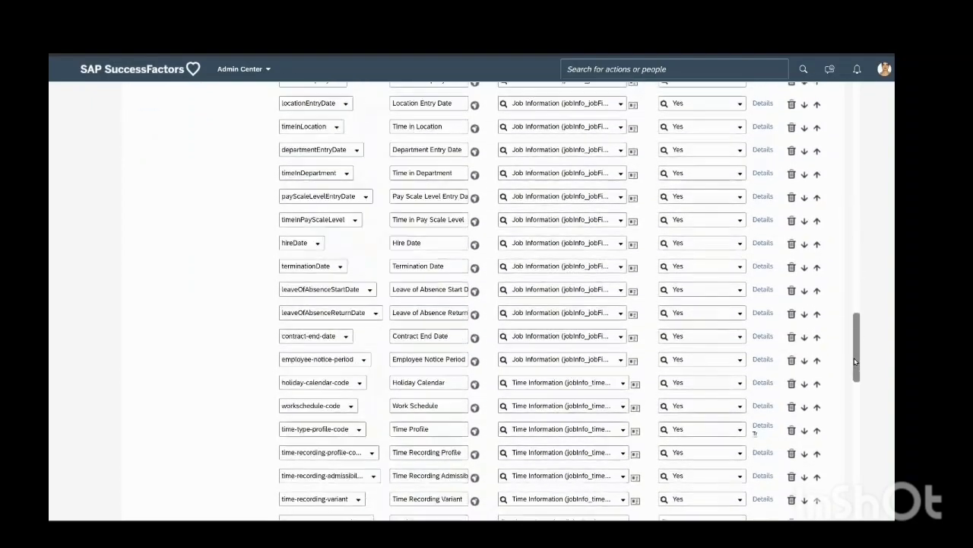
scroll(down, 3)
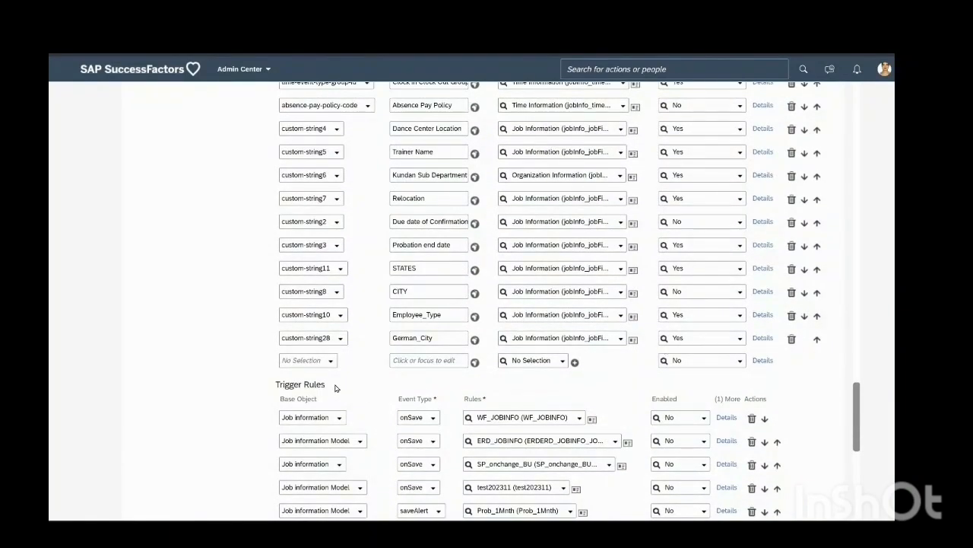
mouse_move(385, 190)
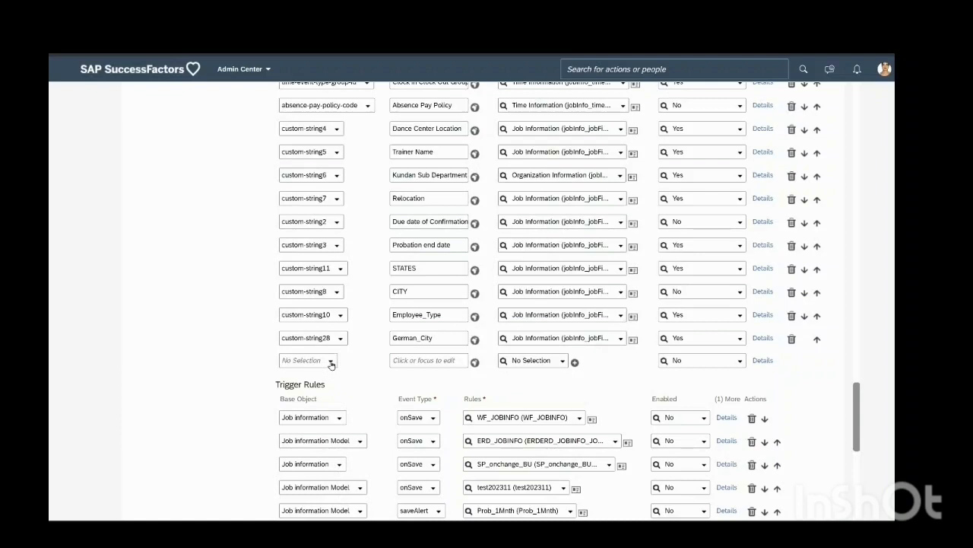
Pick custom-date5 as the blank row's Field ID, then reopen the Field ID list.
click(331, 359)
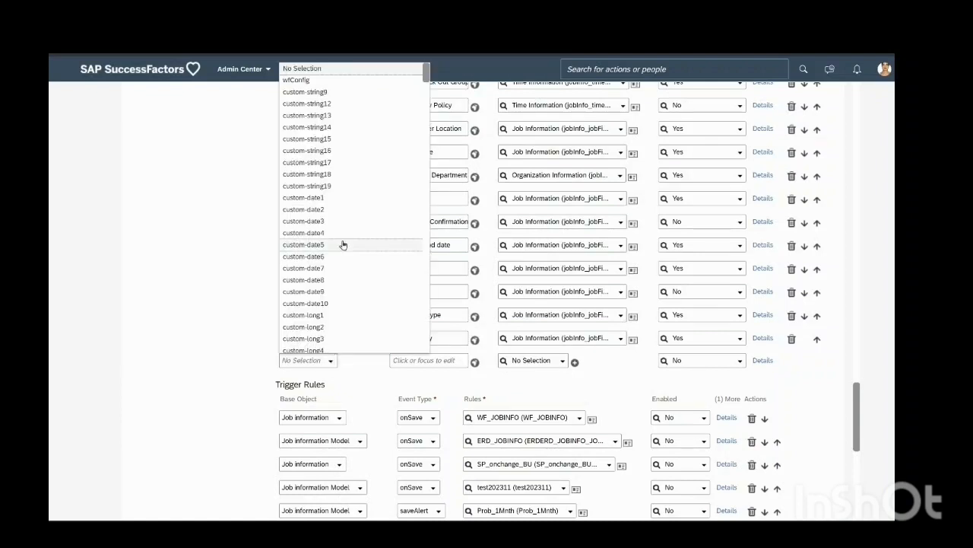
click(303, 244)
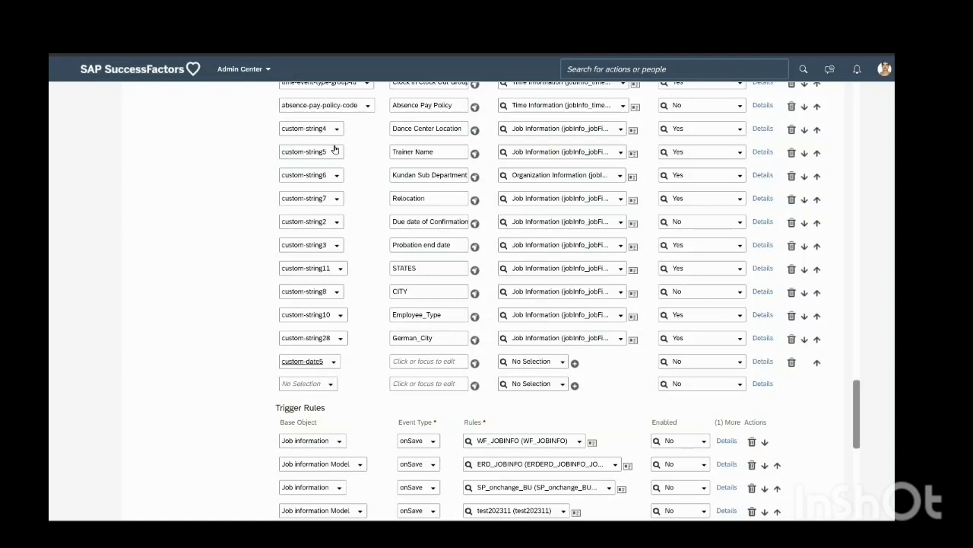
mouse_move(338, 278)
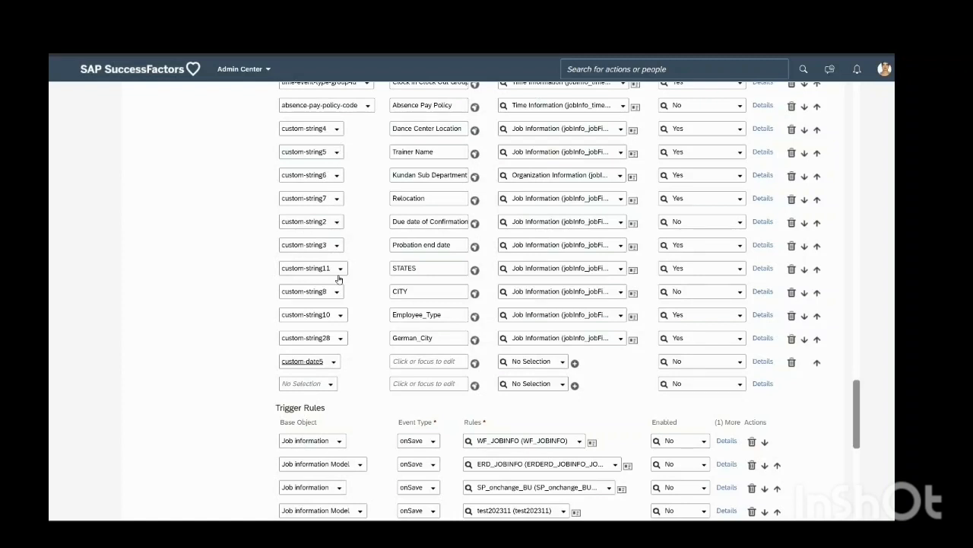
mouse_move(358, 319)
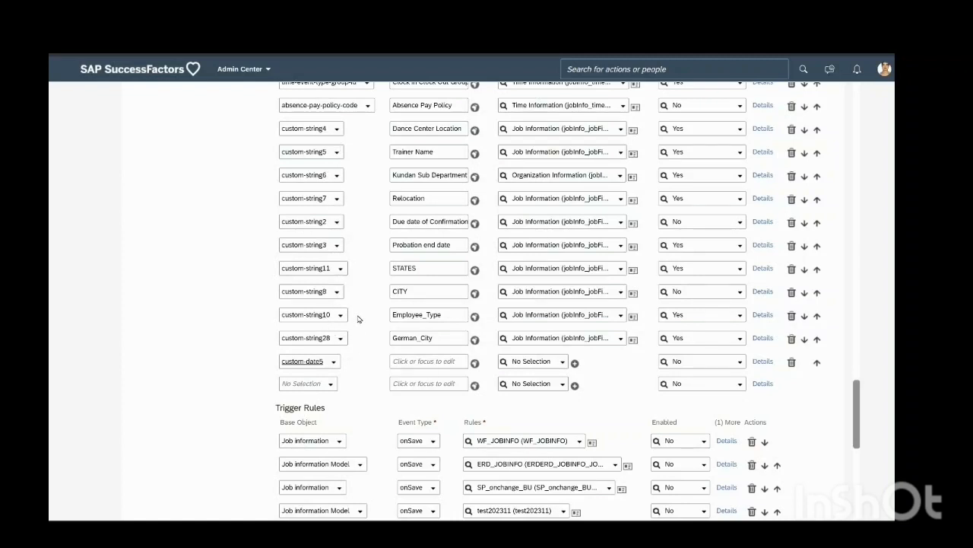
mouse_move(335, 378)
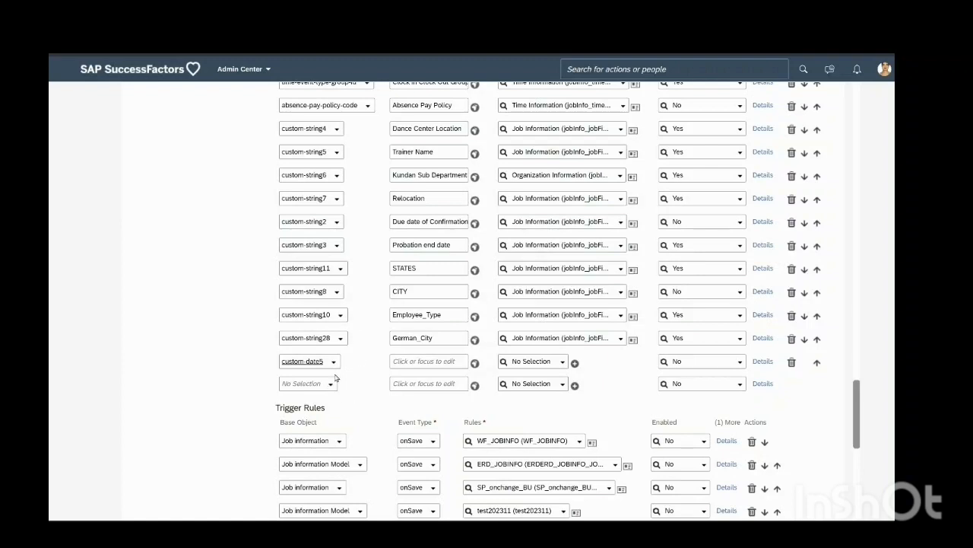
click(332, 361)
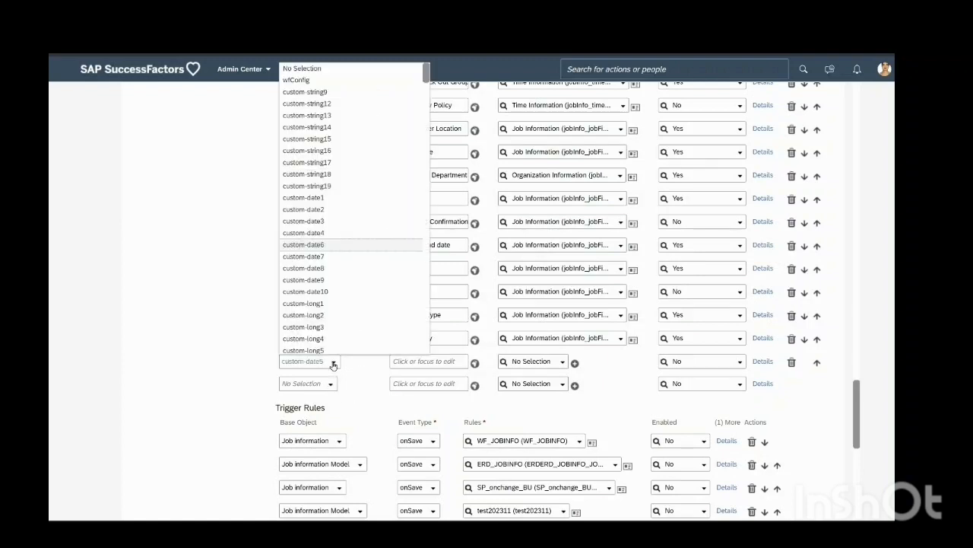
mouse_move(356, 186)
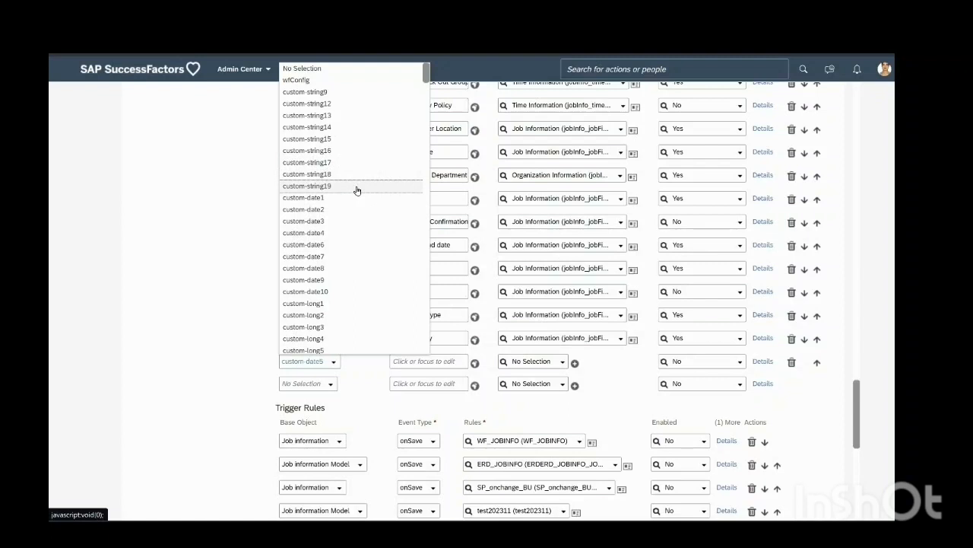
mouse_move(341, 115)
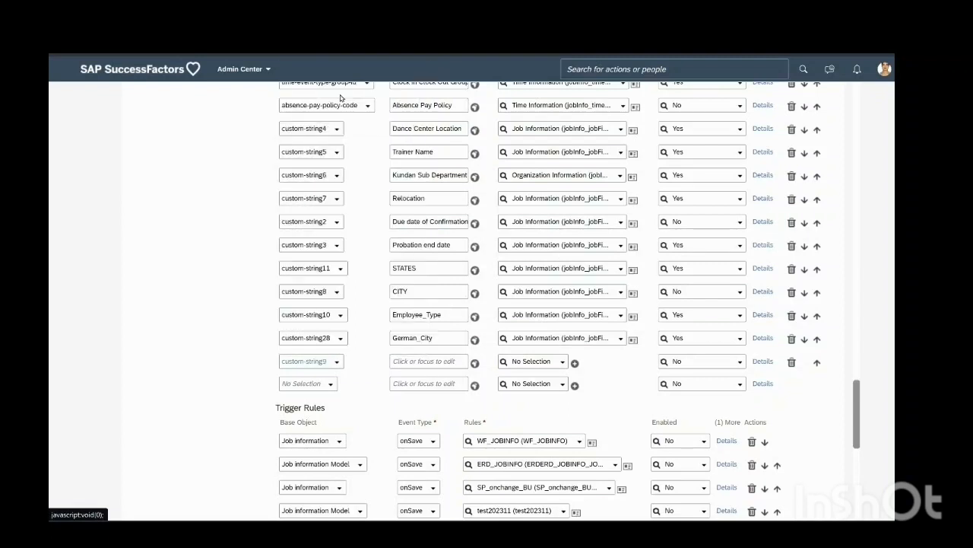
mouse_move(368, 372)
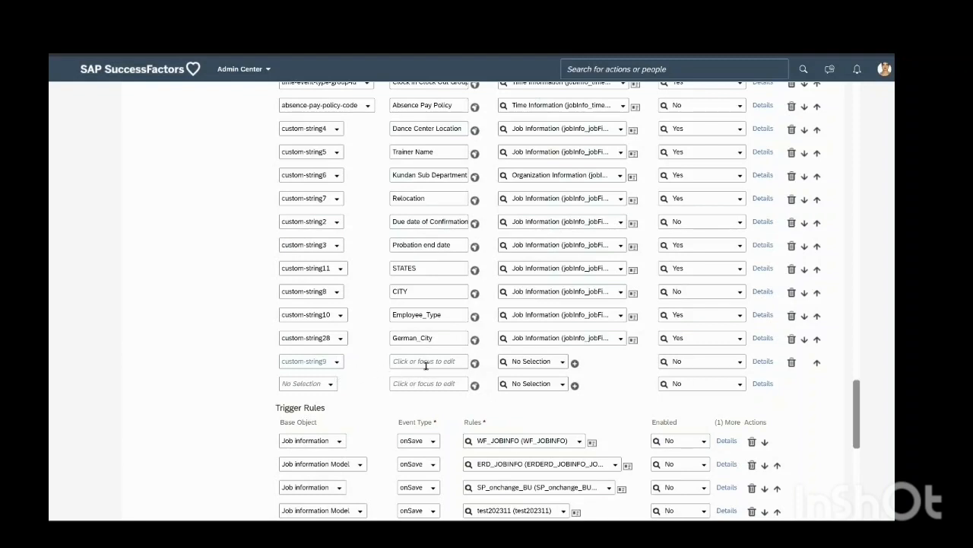
Label the custom-string9 field 'Previous Employer' and assign it to Job Information (jobInfo_jobFields).
click(428, 361)
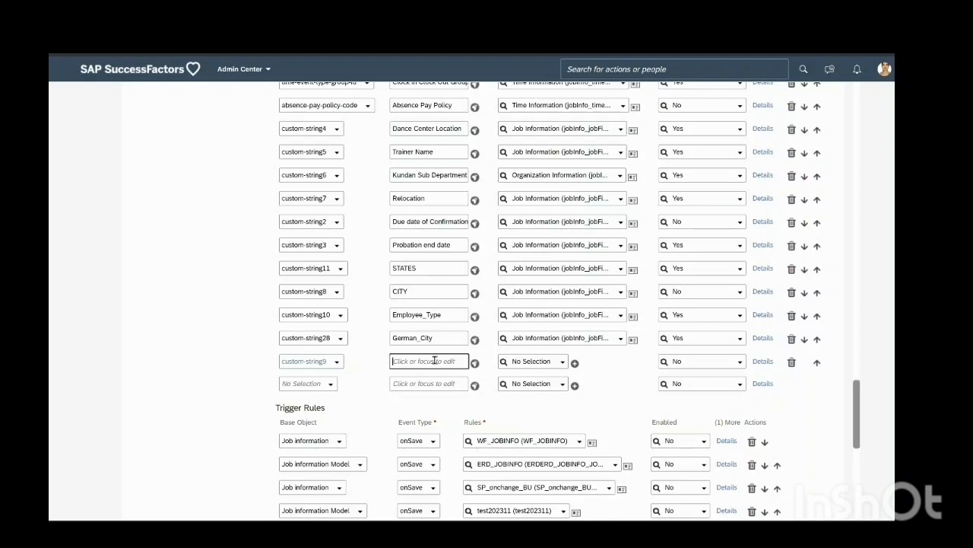
text(Previ)
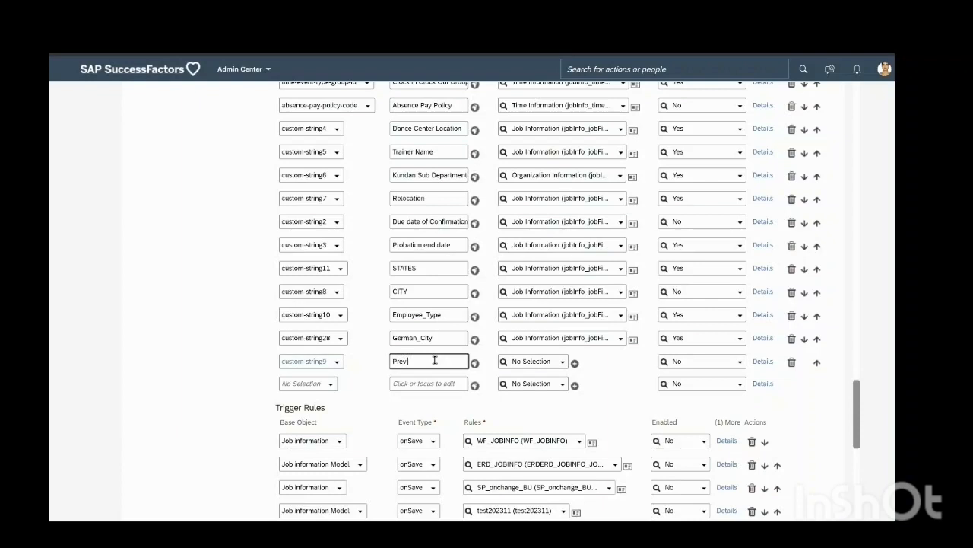
text(ious Employed)
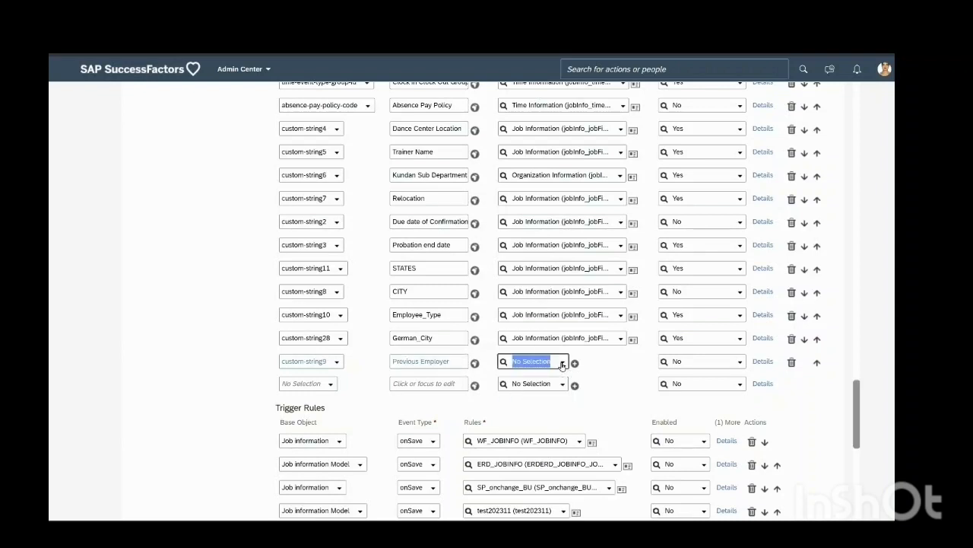
click(563, 362)
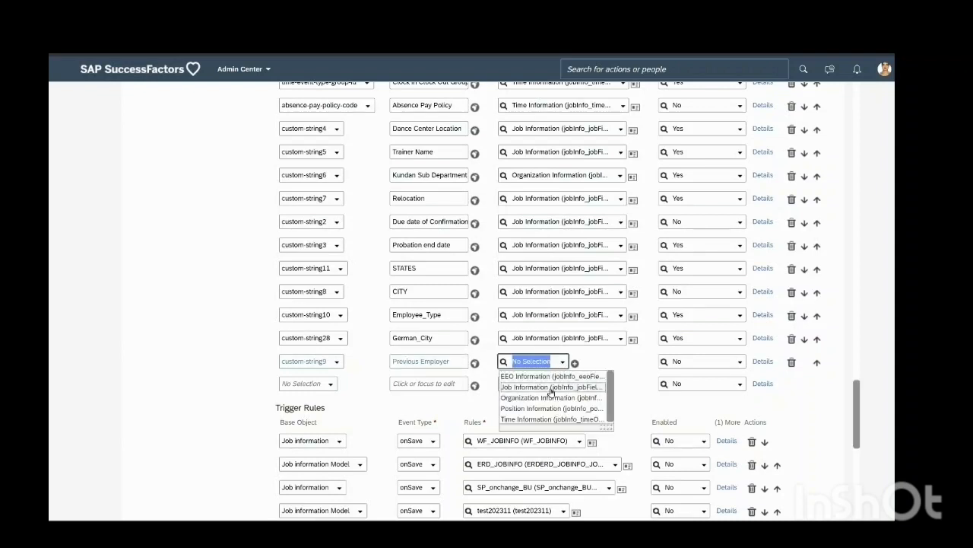
click(551, 387)
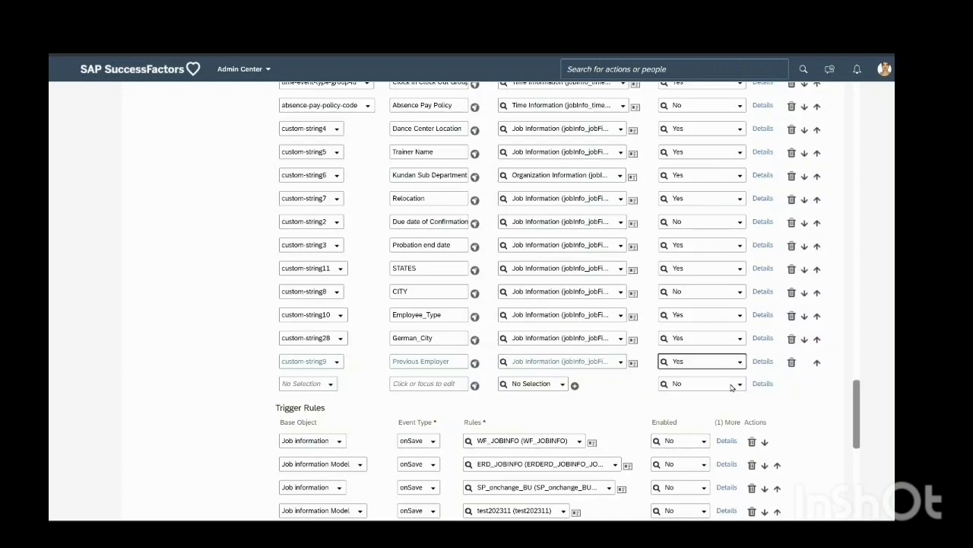
mouse_move(686, 380)
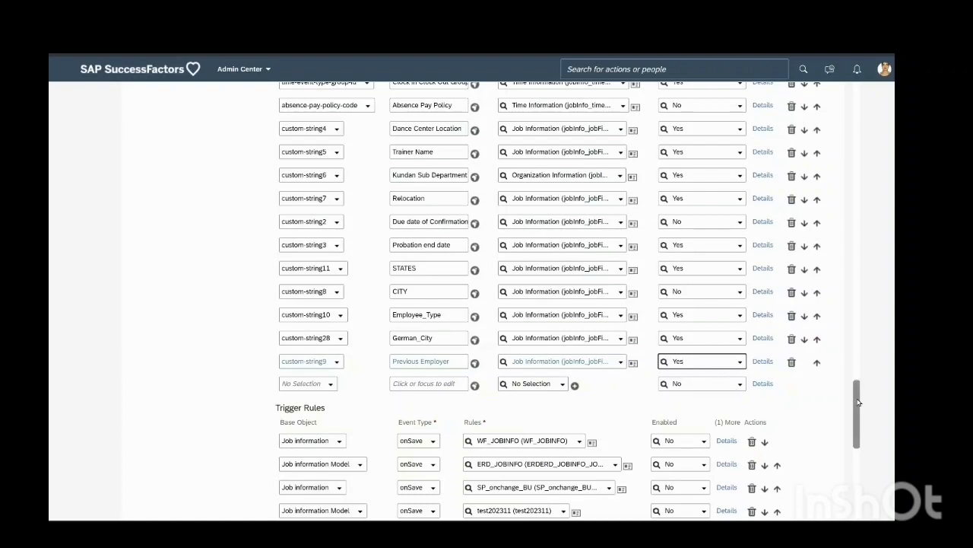
Save the jobInfo configuration and confirm the changes with Yes.
scroll(down, 3)
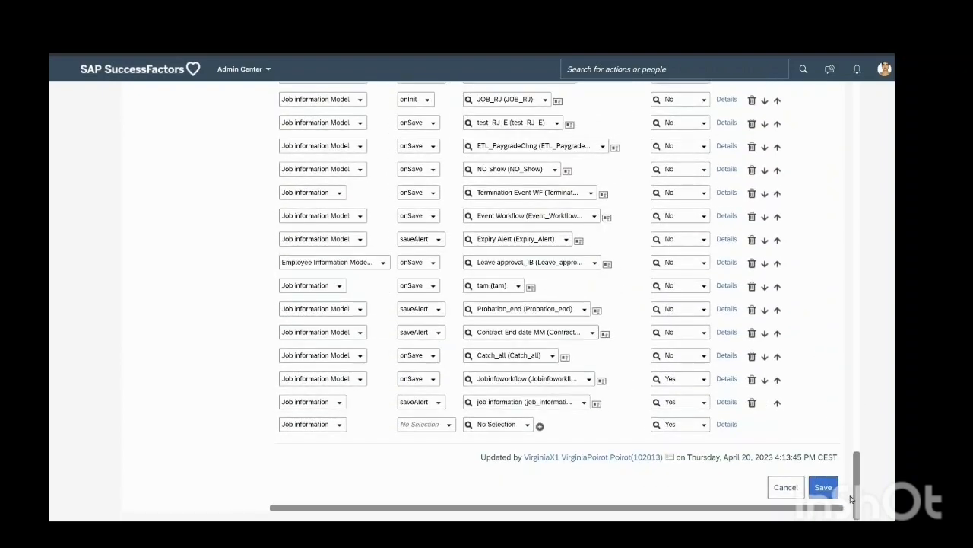
click(823, 486)
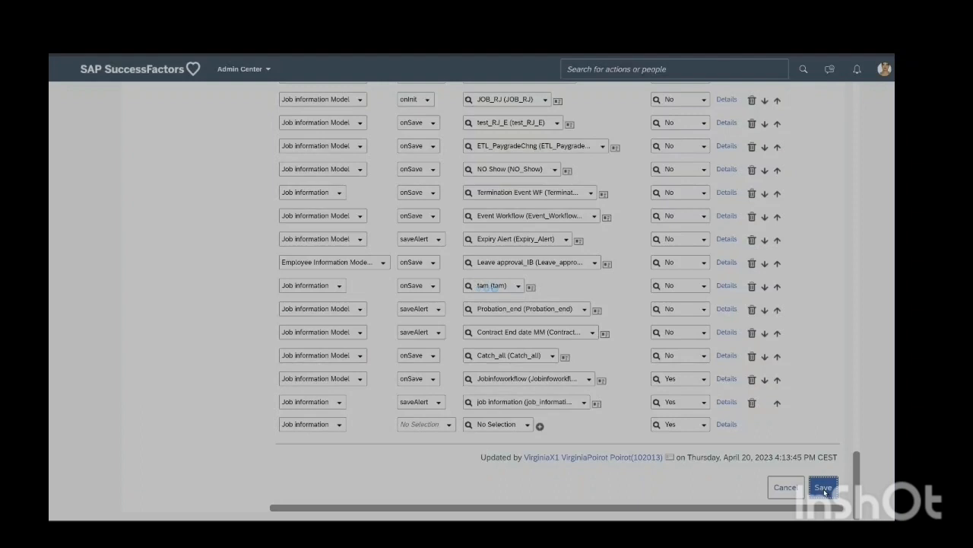
mouse_move(608, 346)
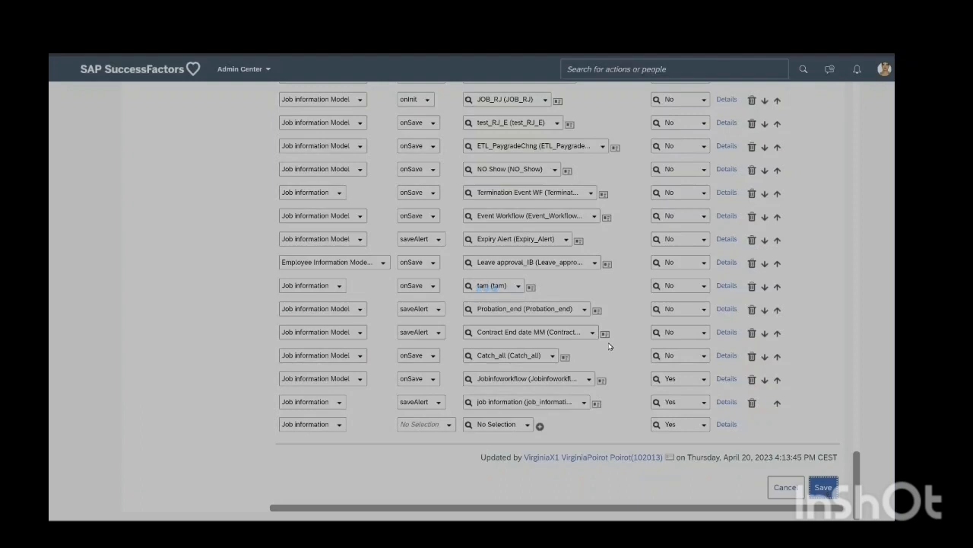
click(823, 487)
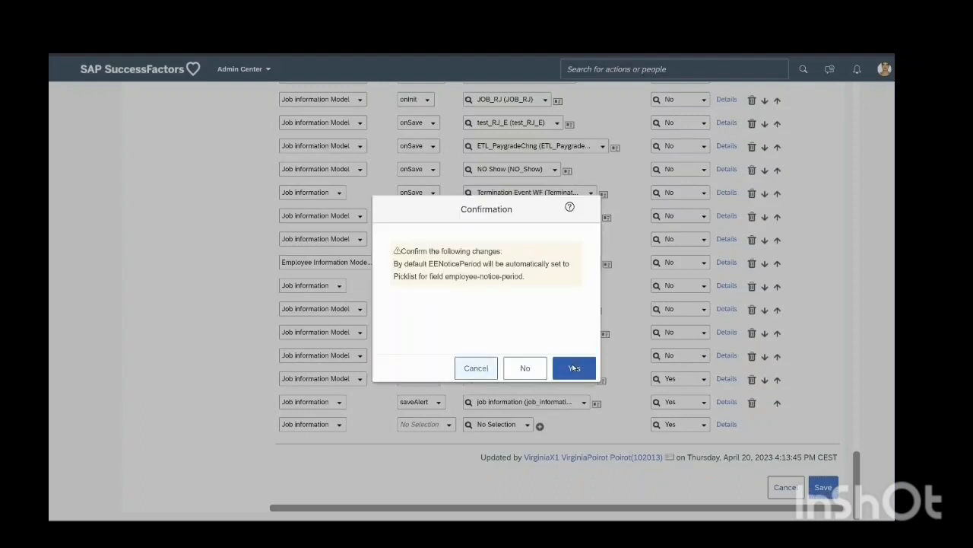
click(575, 368)
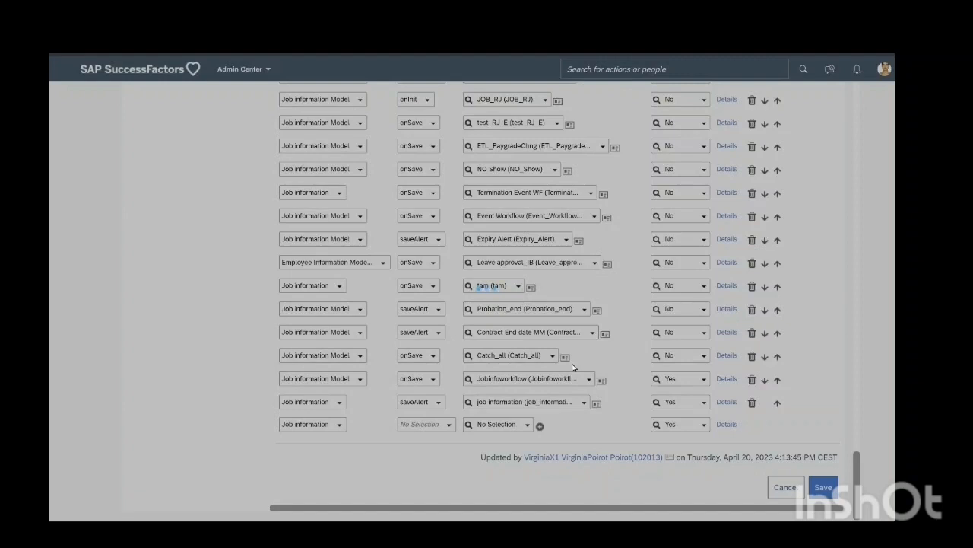
mouse_move(431, 256)
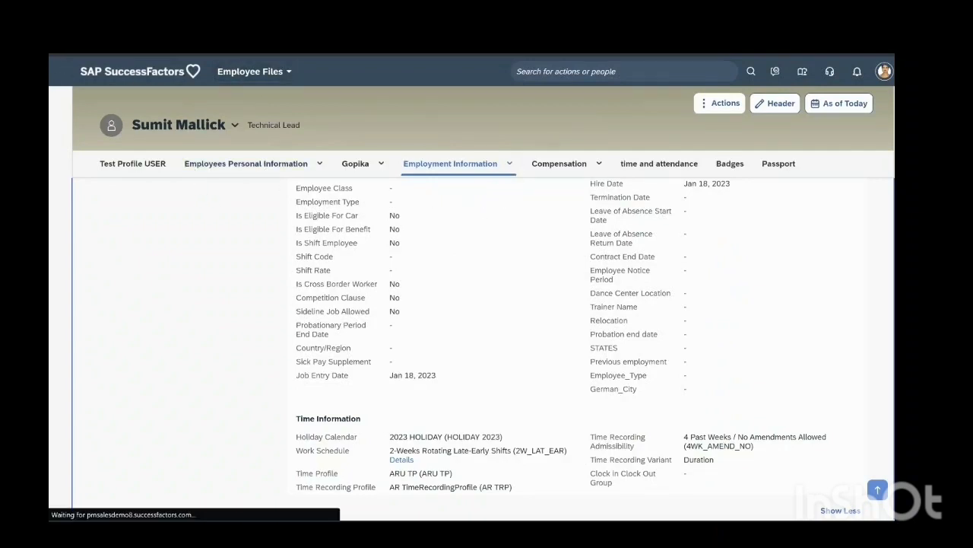
Reload the employee file and go to its Job Information section.
click(132, 163)
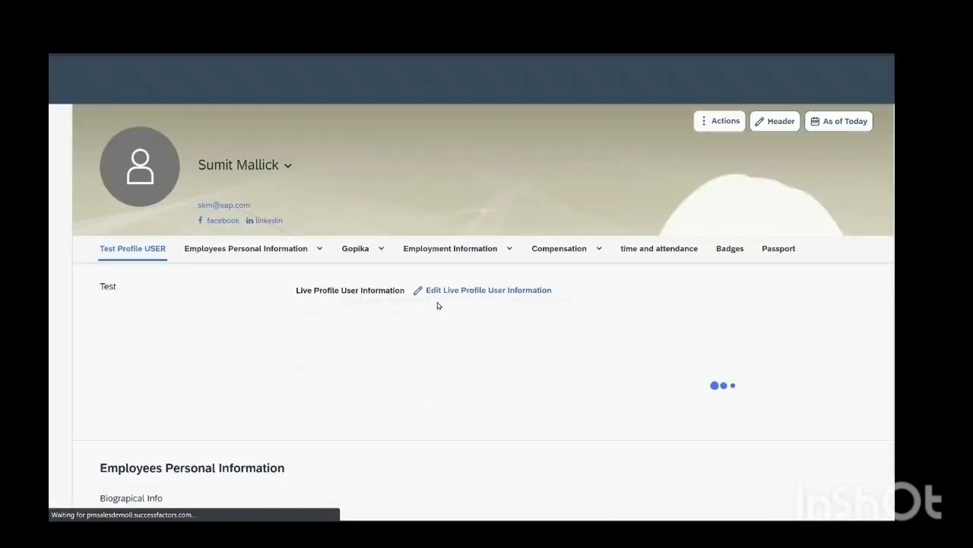
click(450, 244)
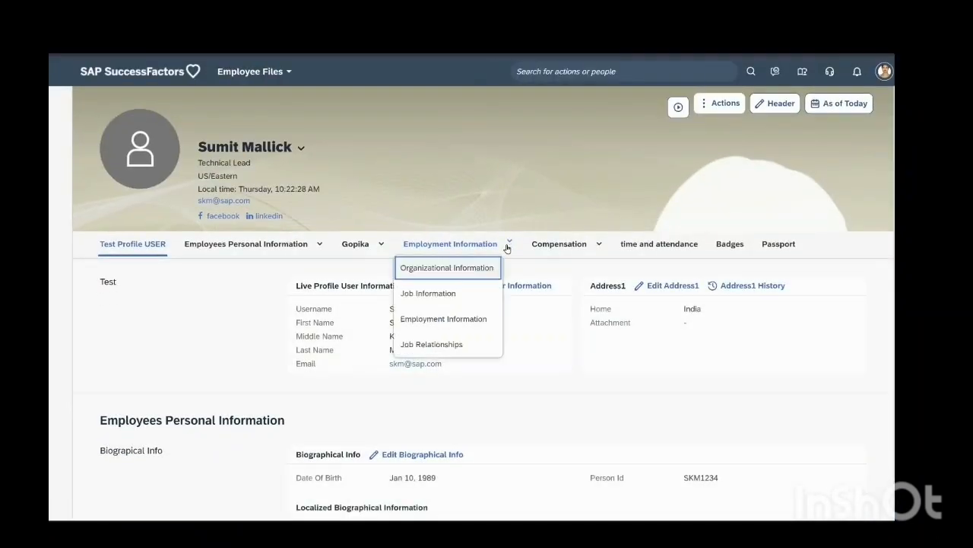
mouse_move(428, 293)
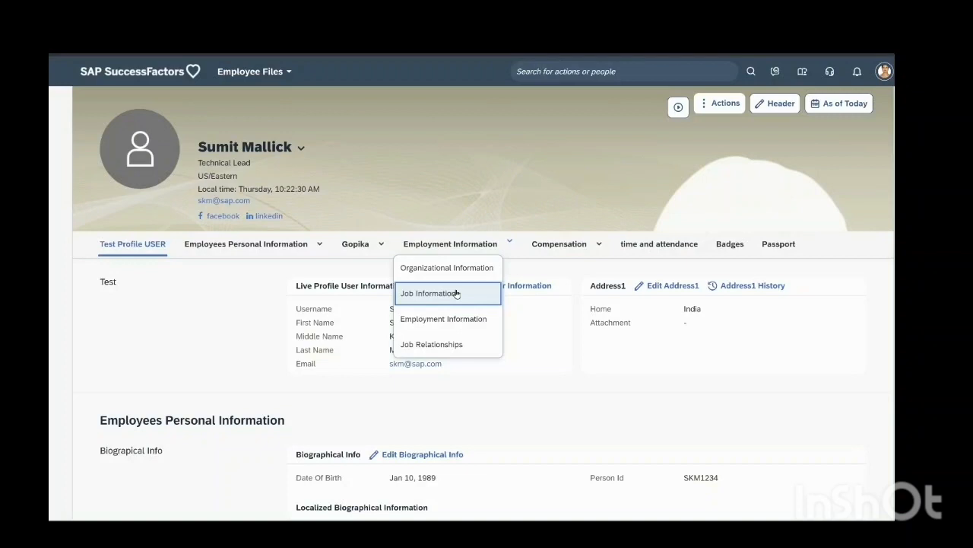
click(430, 292)
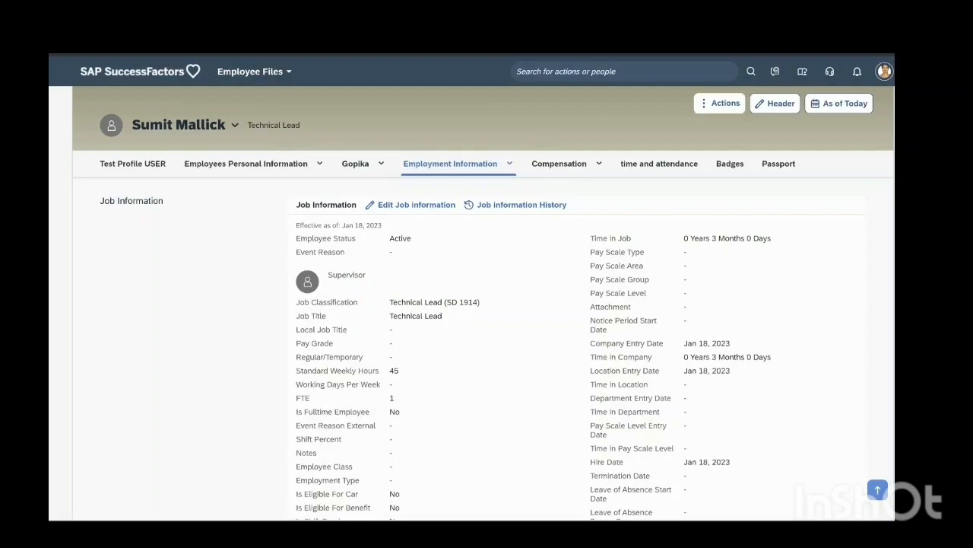
Scroll Job Information to find the empty Previous Employer field, then return to the top.
scroll(down, 3)
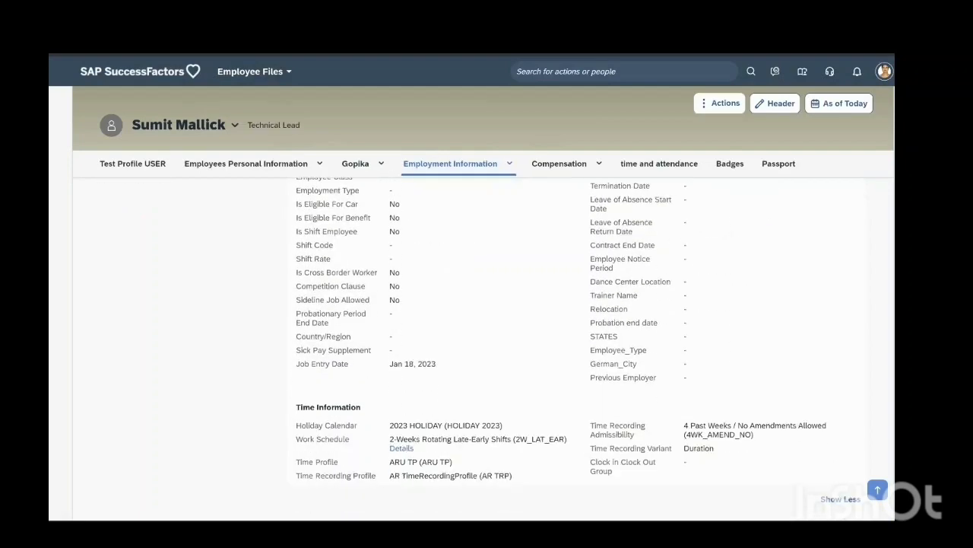
scroll(down, 3)
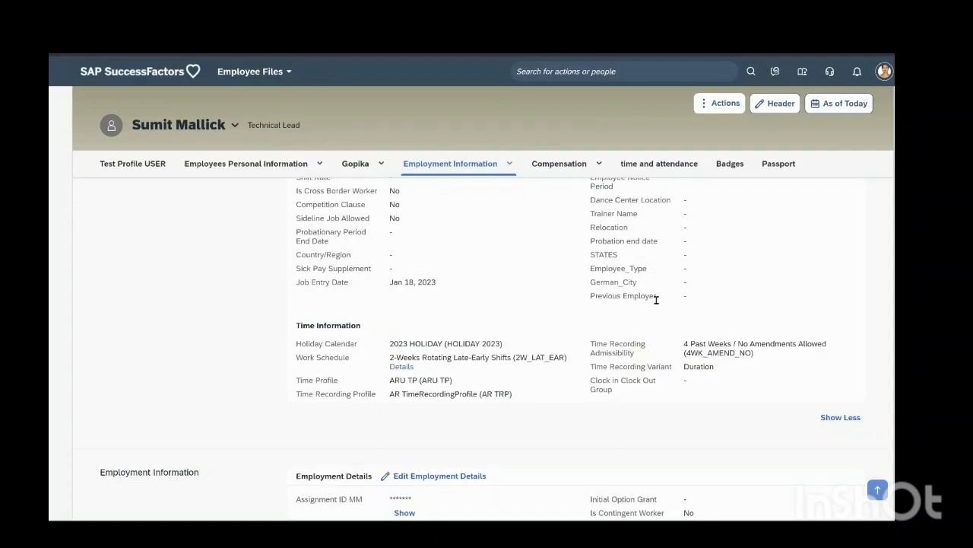
mouse_move(686, 306)
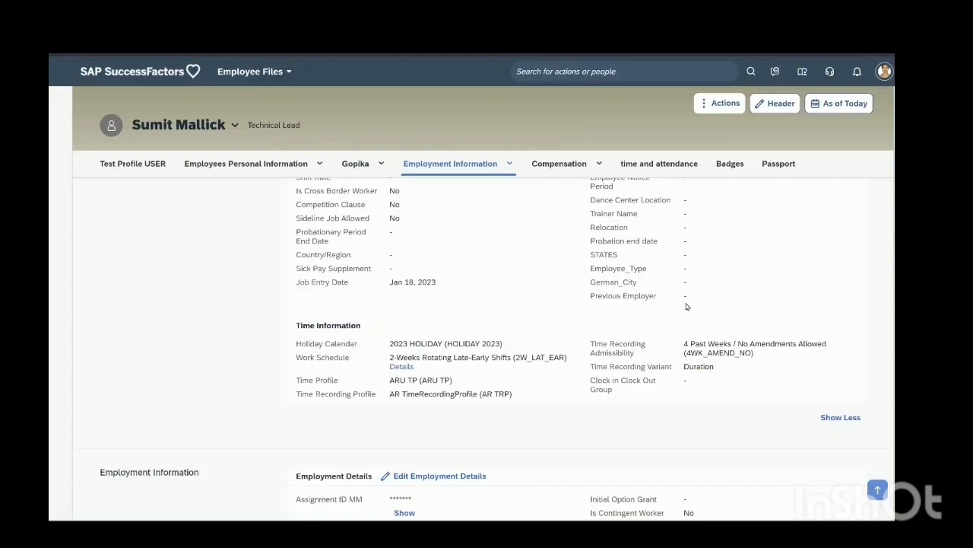
scroll(up, 3)
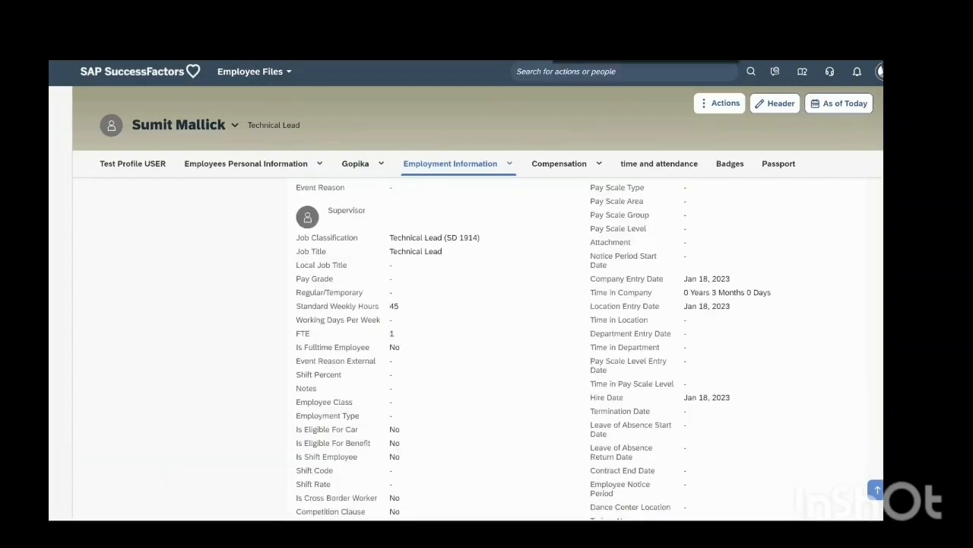
scroll(down, 3)
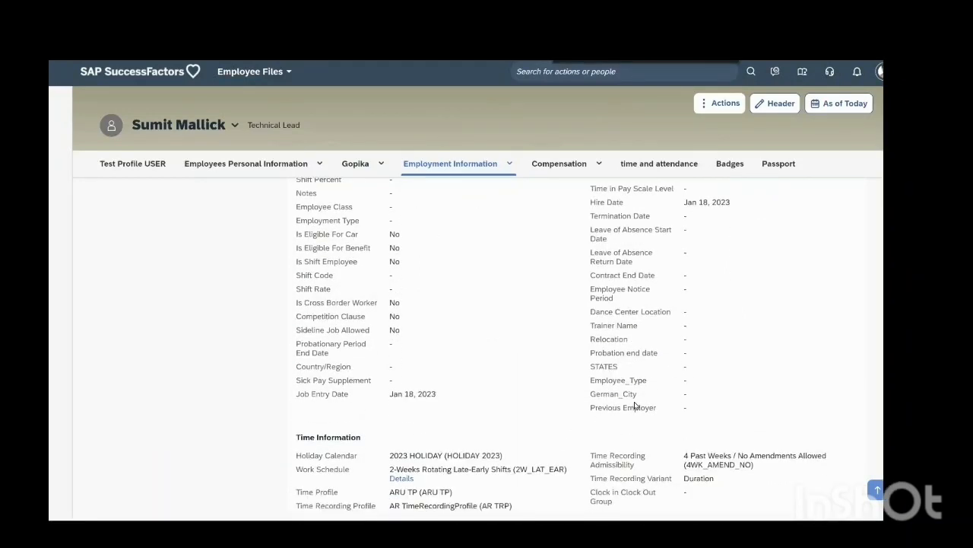
mouse_move(737, 411)
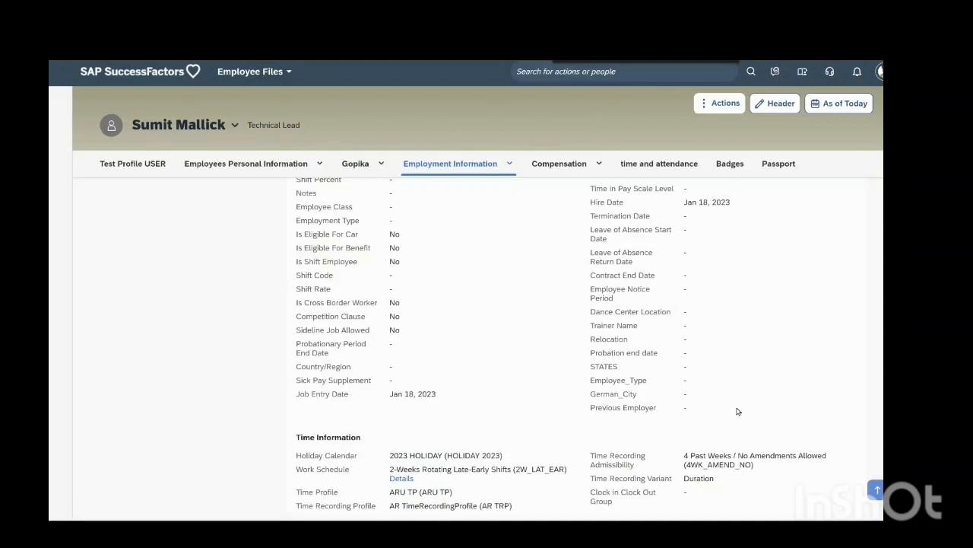
mouse_move(694, 416)
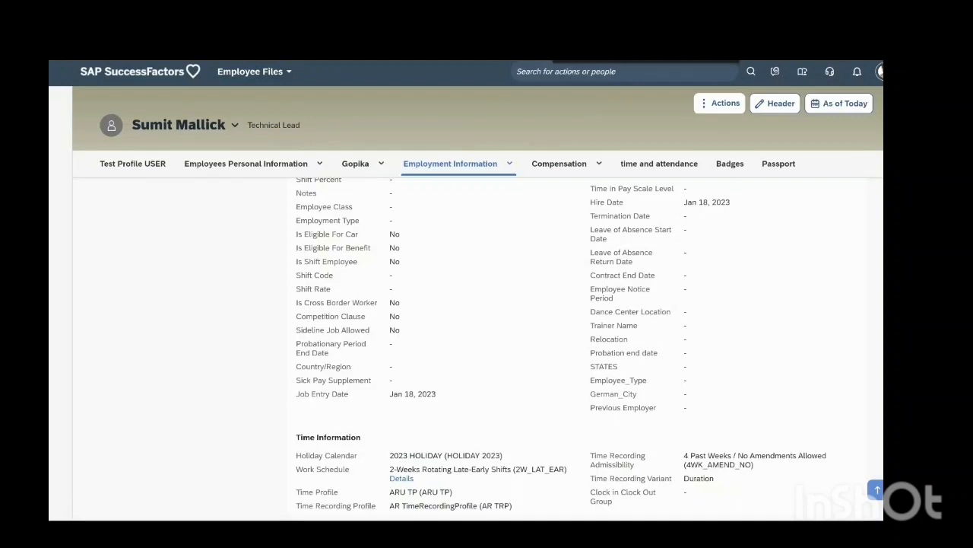
scroll(up, 3)
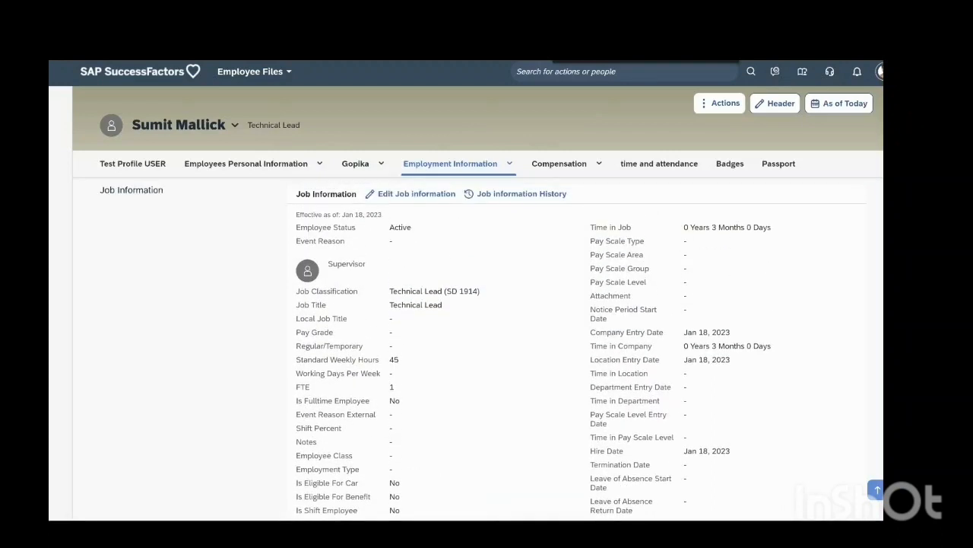
click(522, 193)
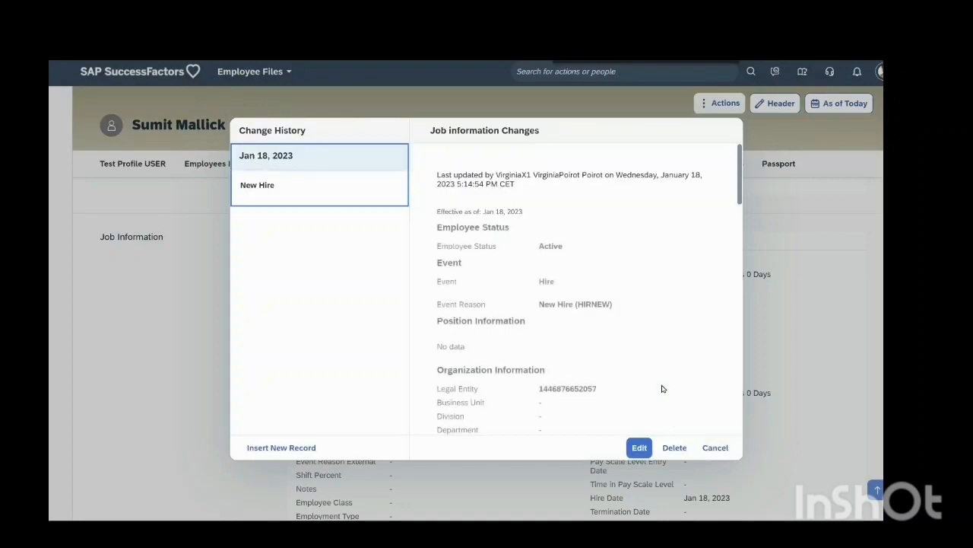
click(639, 448)
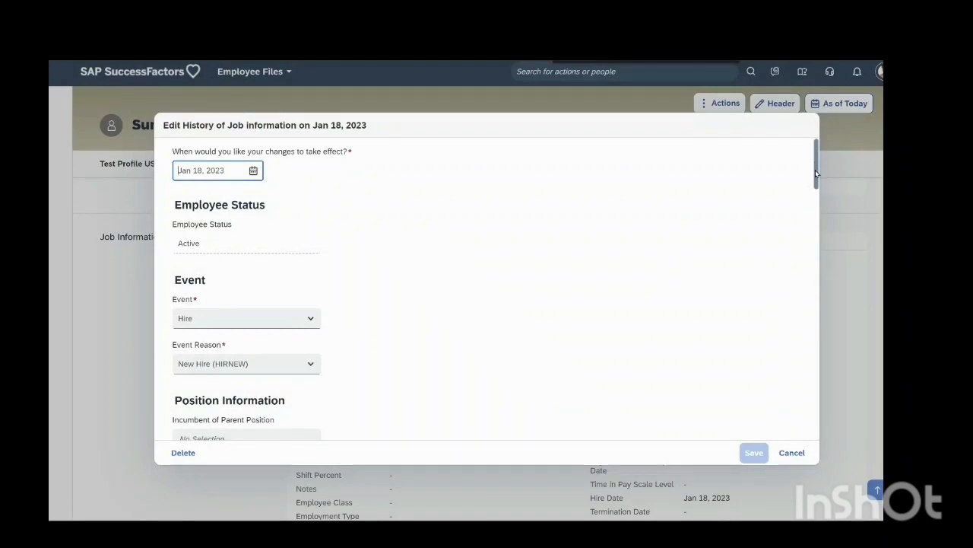
scroll(down, 3)
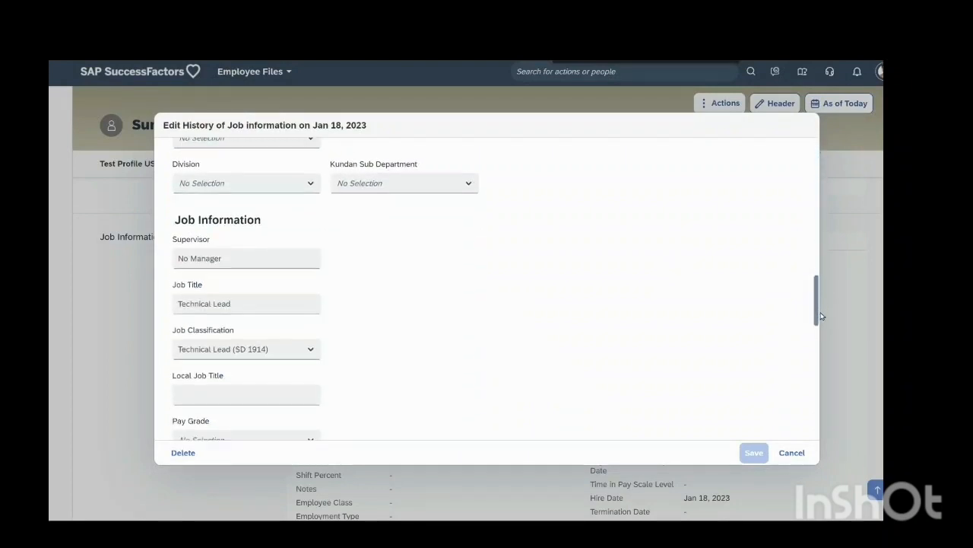
scroll(down, 3)
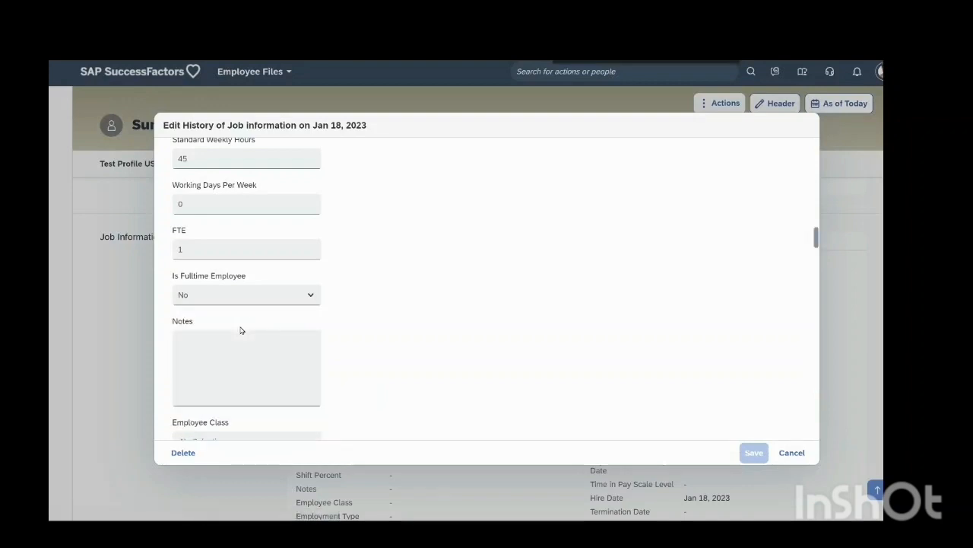
scroll(down, 3)
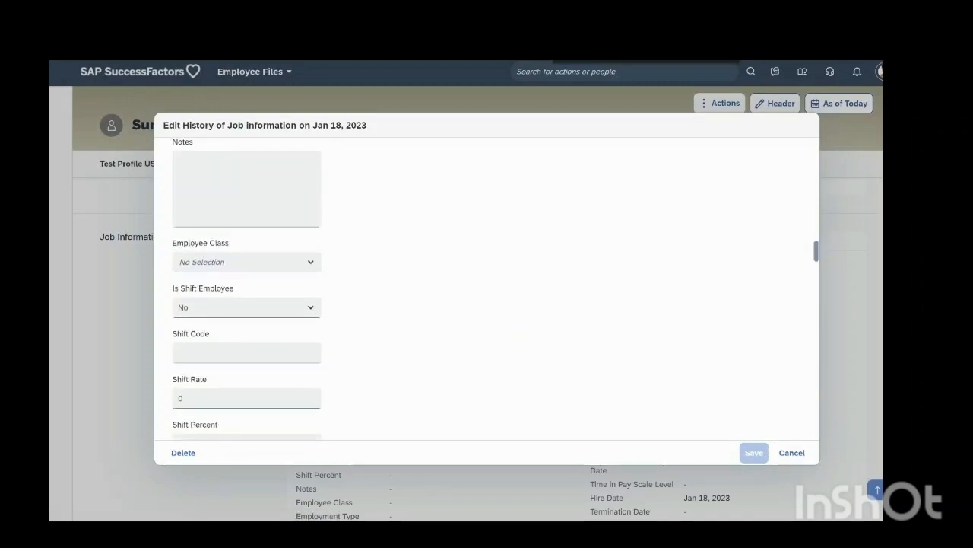
scroll(down, 3)
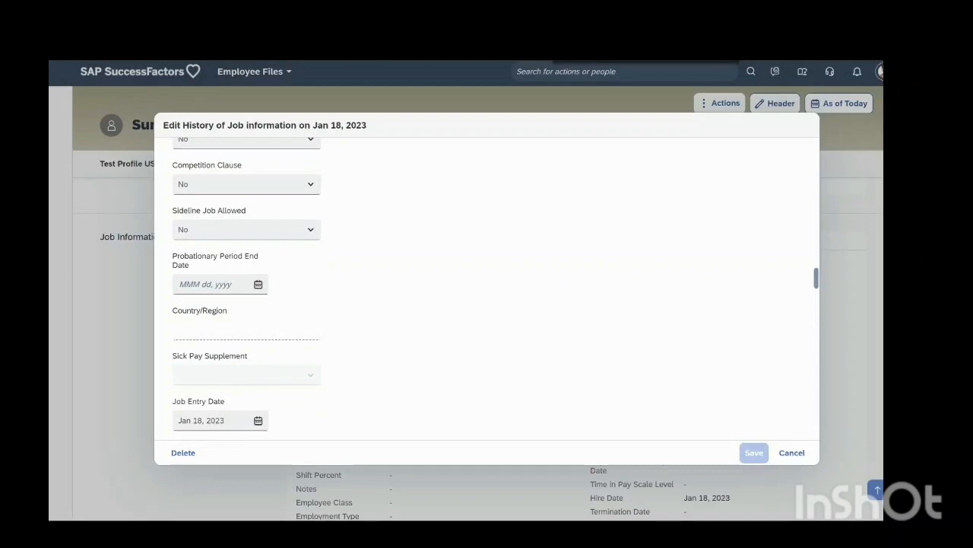
scroll(down, 3)
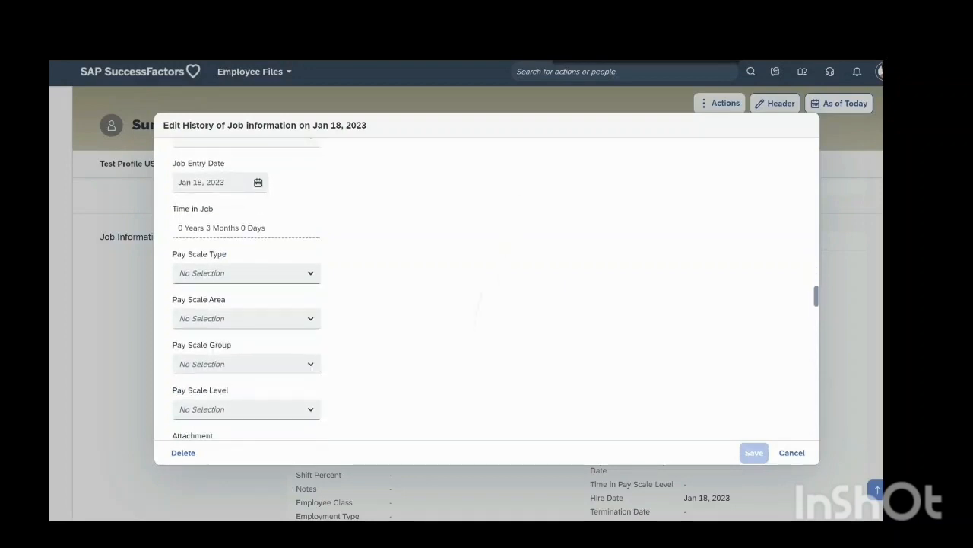
scroll(down, 3)
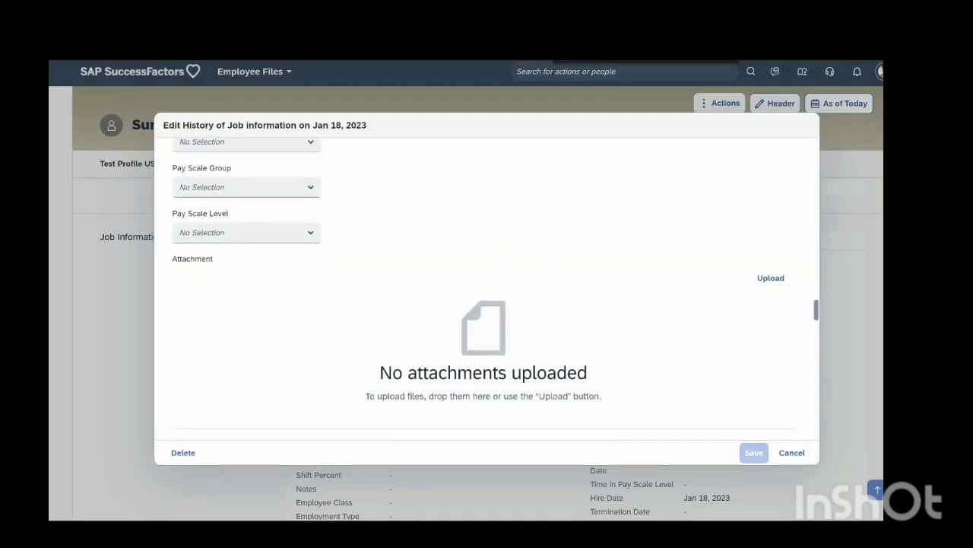
scroll(up, 3)
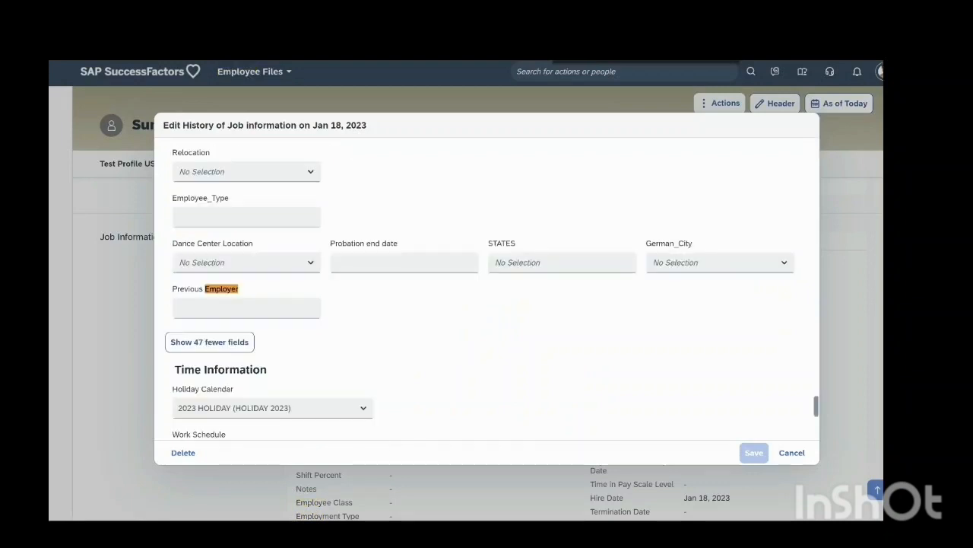
click(245, 307)
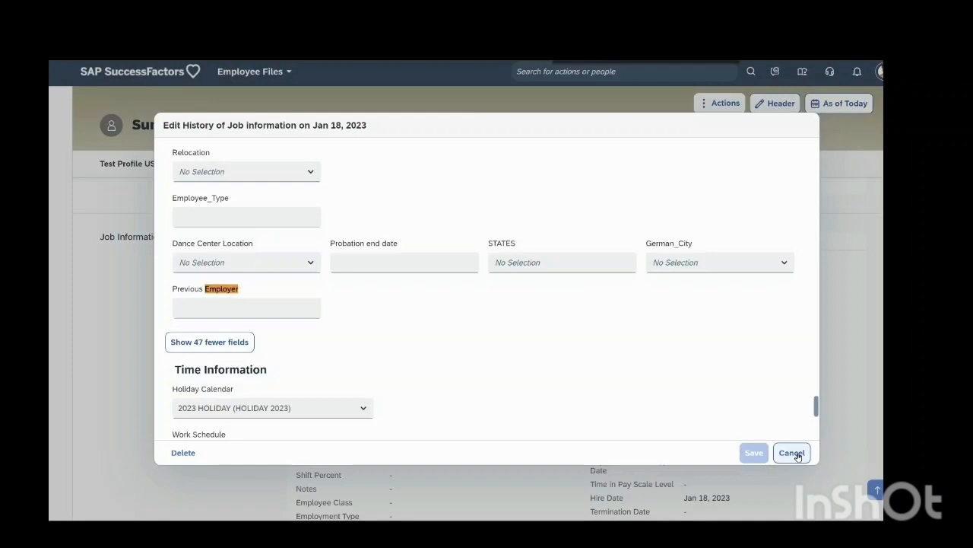
click(792, 453)
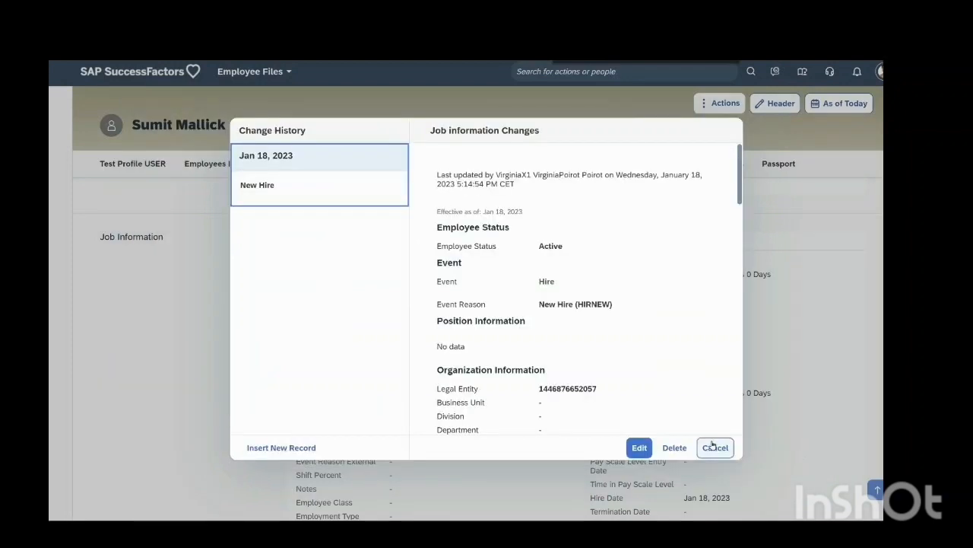
click(714, 447)
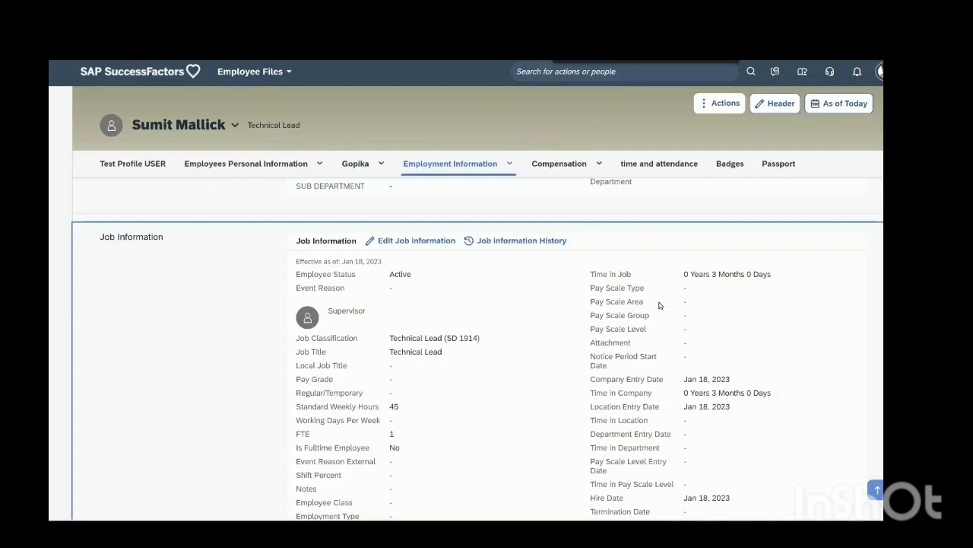
mouse_move(446, 366)
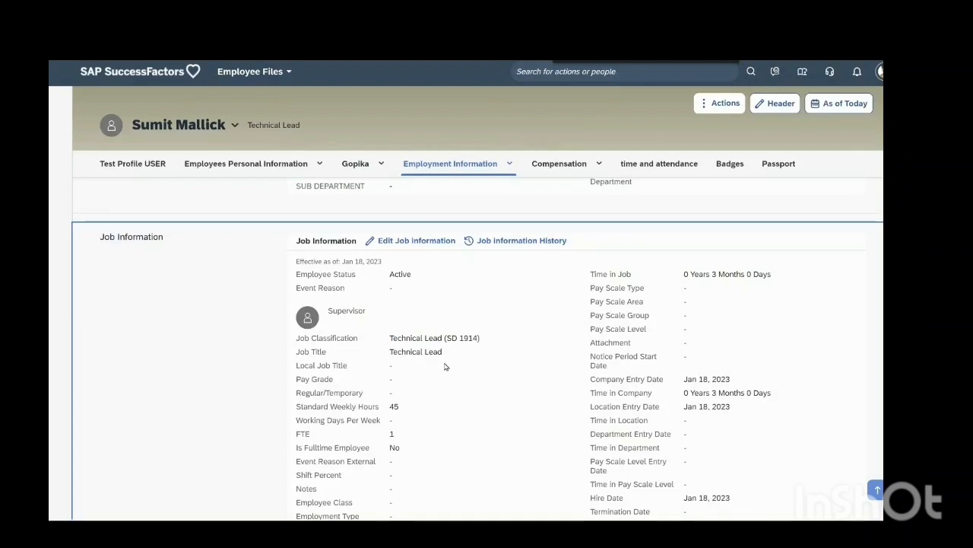